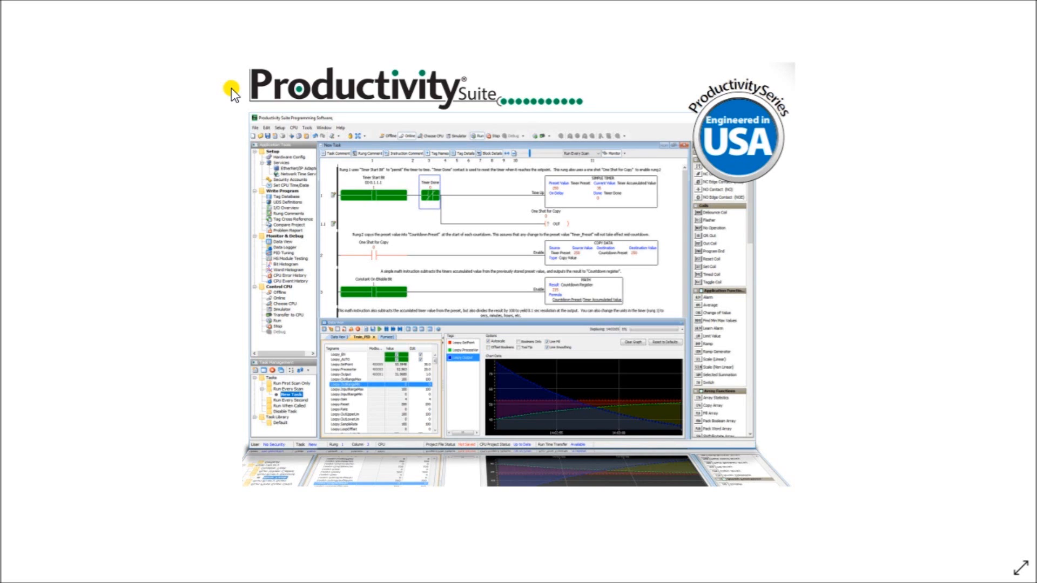
mouse_move(239, 86)
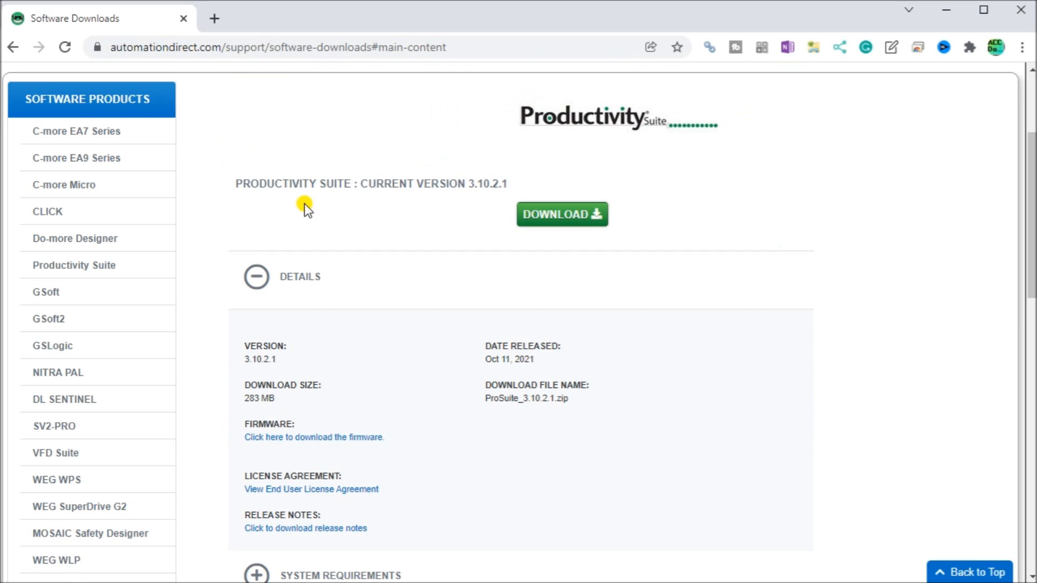
mouse_move(382, 223)
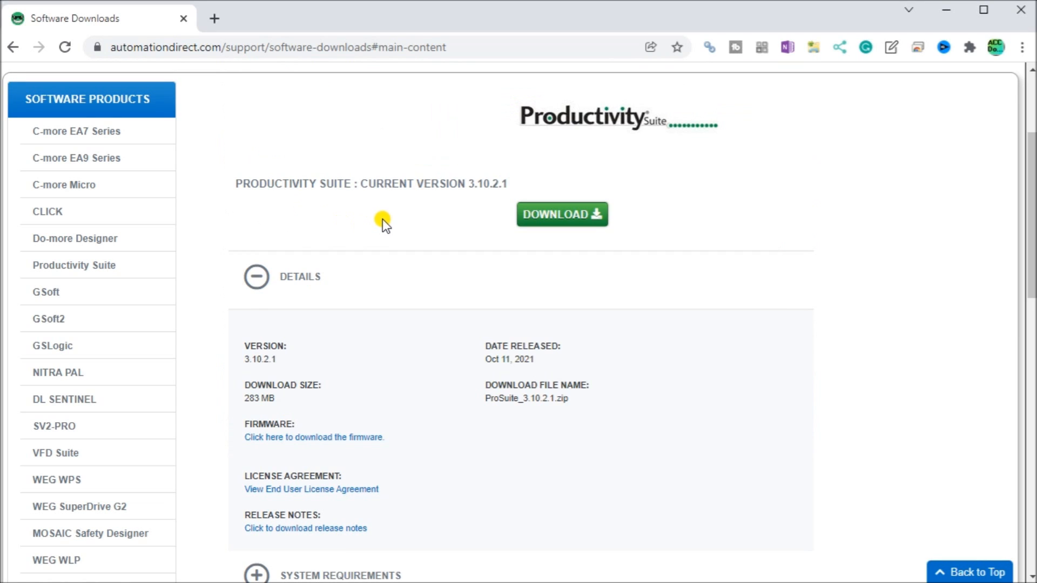
mouse_move(360, 144)
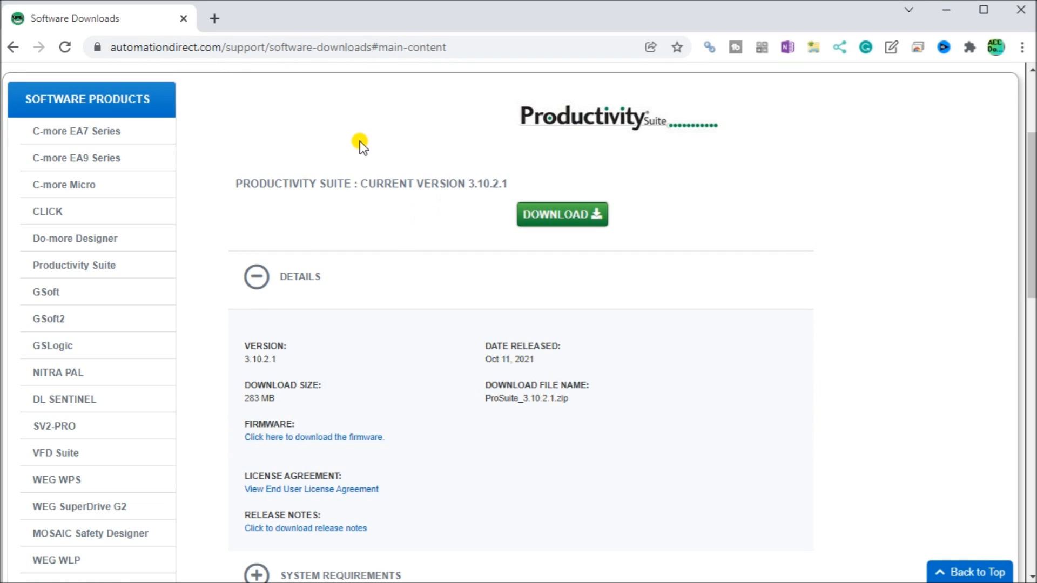
mouse_move(436, 249)
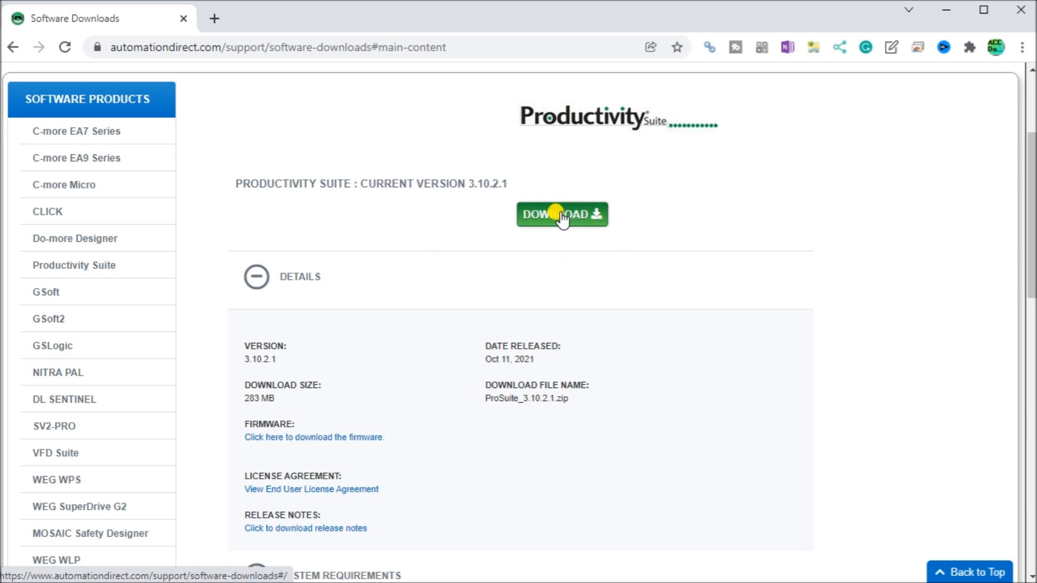
left_click(562, 214)
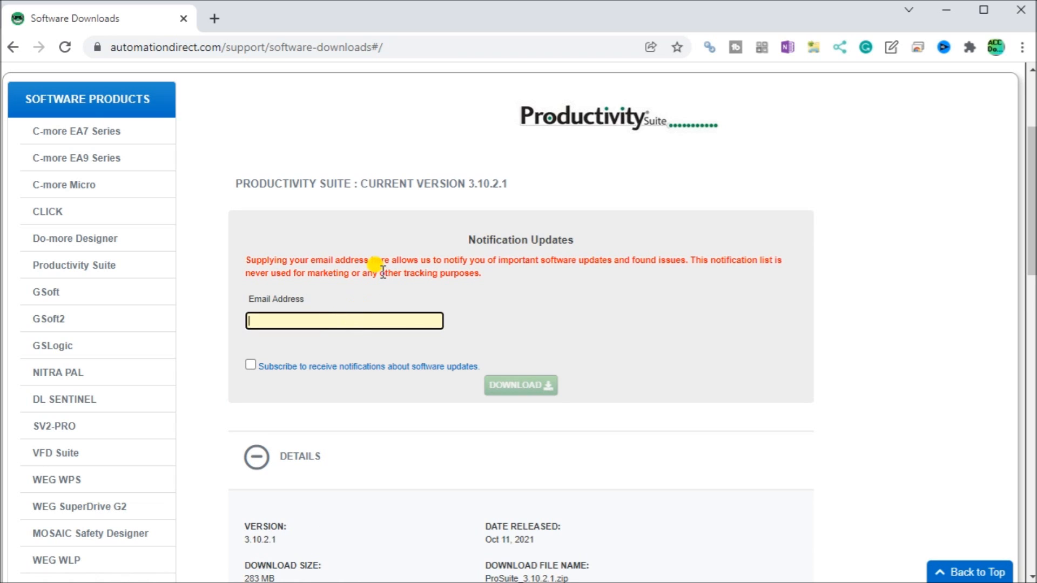
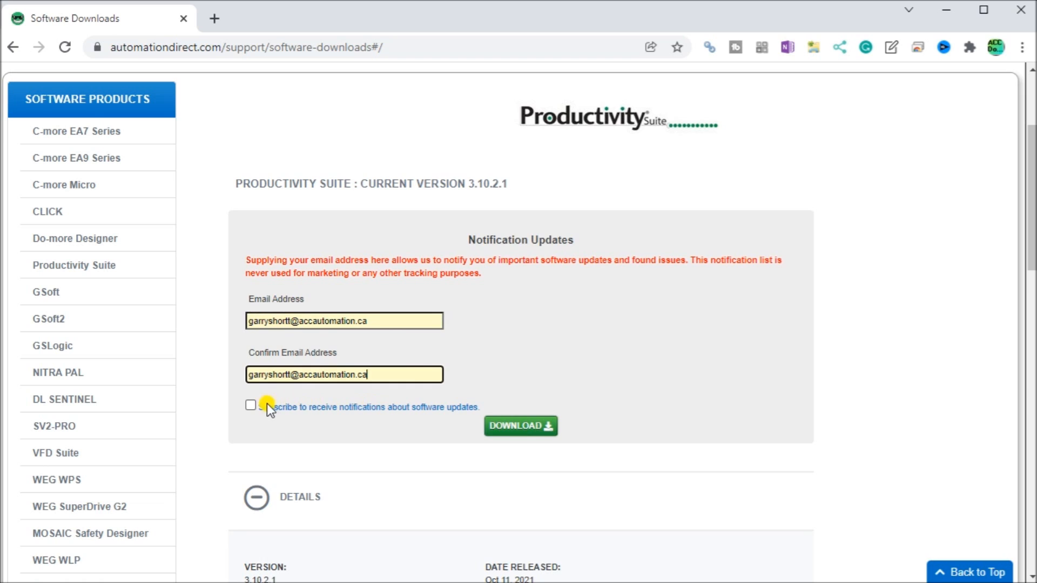
Confirm the email, opt into update notifications, and start downloading ProSuite_3.10.2.1.zip
left_click(251, 404)
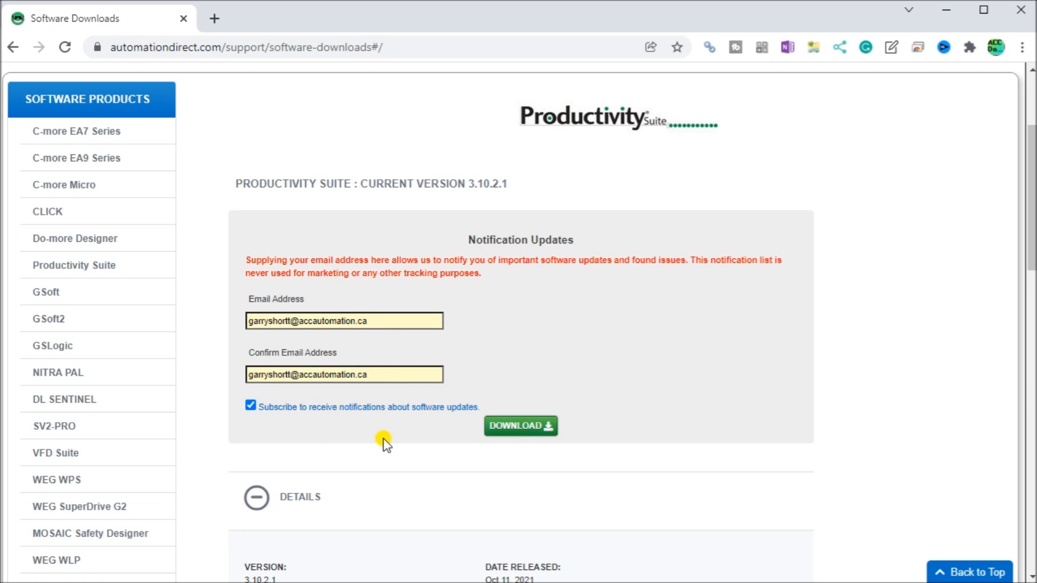
mouse_move(405, 444)
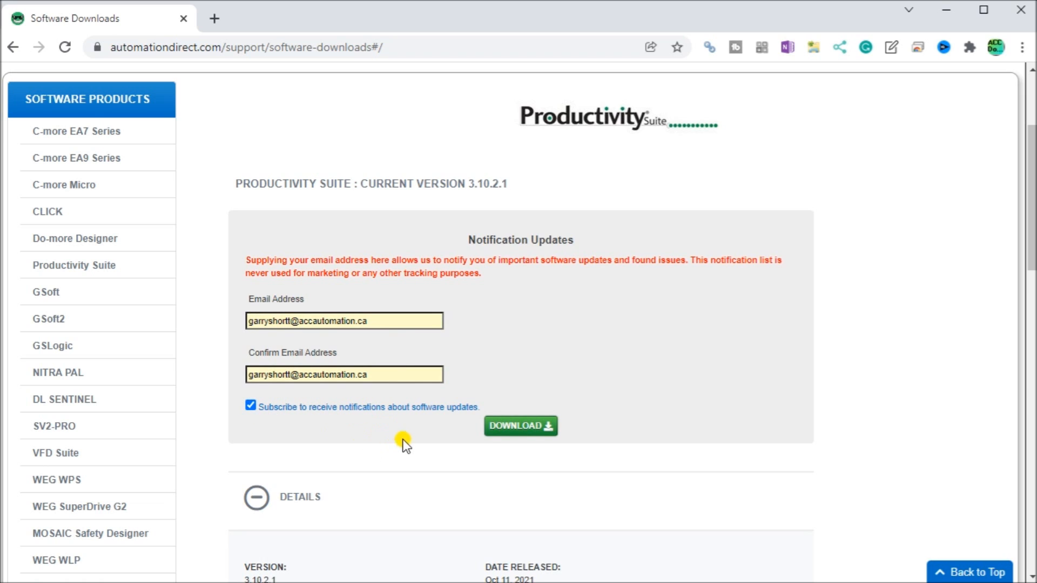
mouse_move(520, 426)
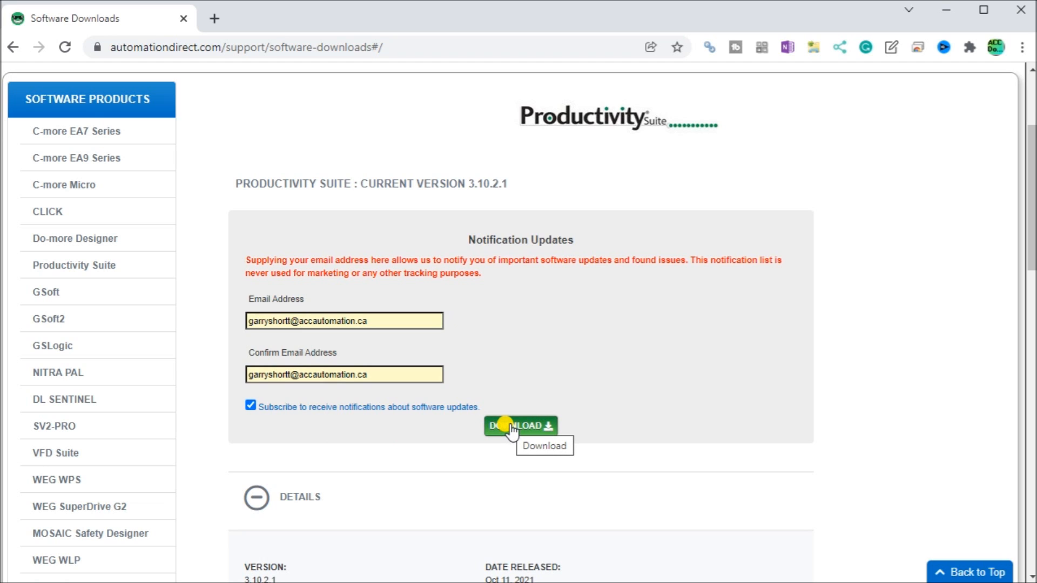
left_click(520, 425)
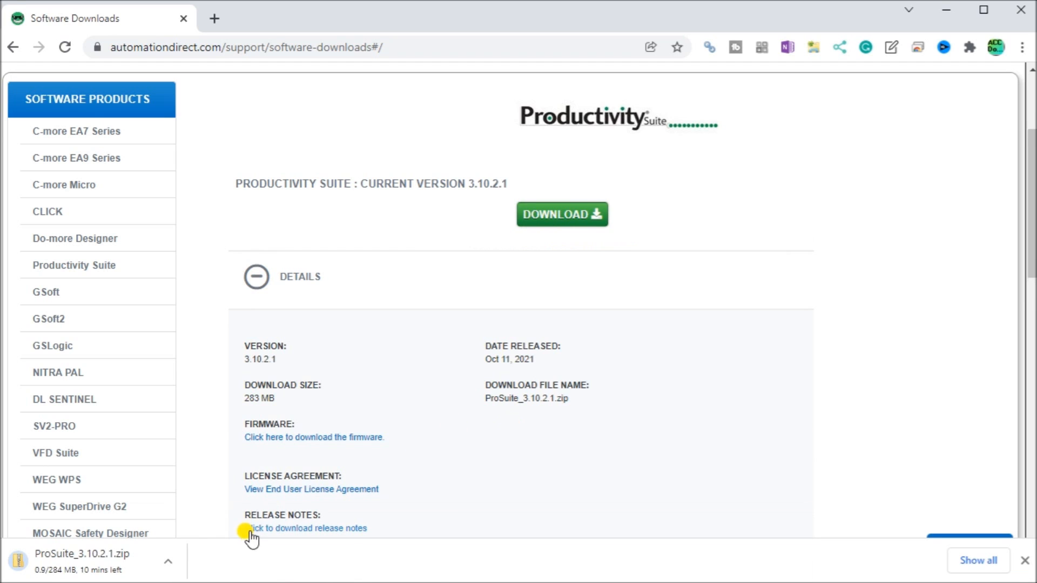
mouse_move(410, 438)
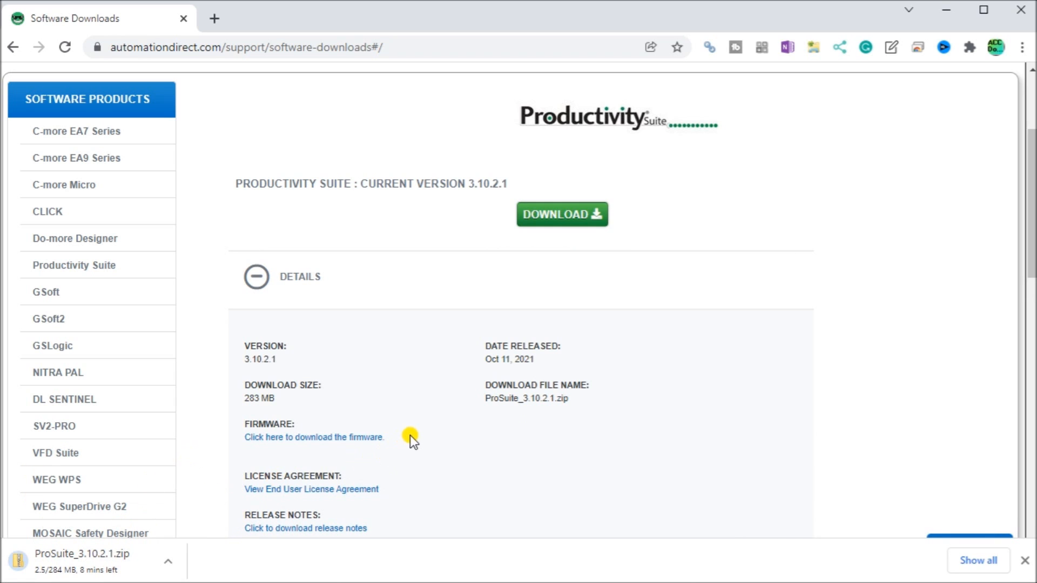
Expand System Requirements to view hardware needs and supported Windows versions
scroll("down", 3)
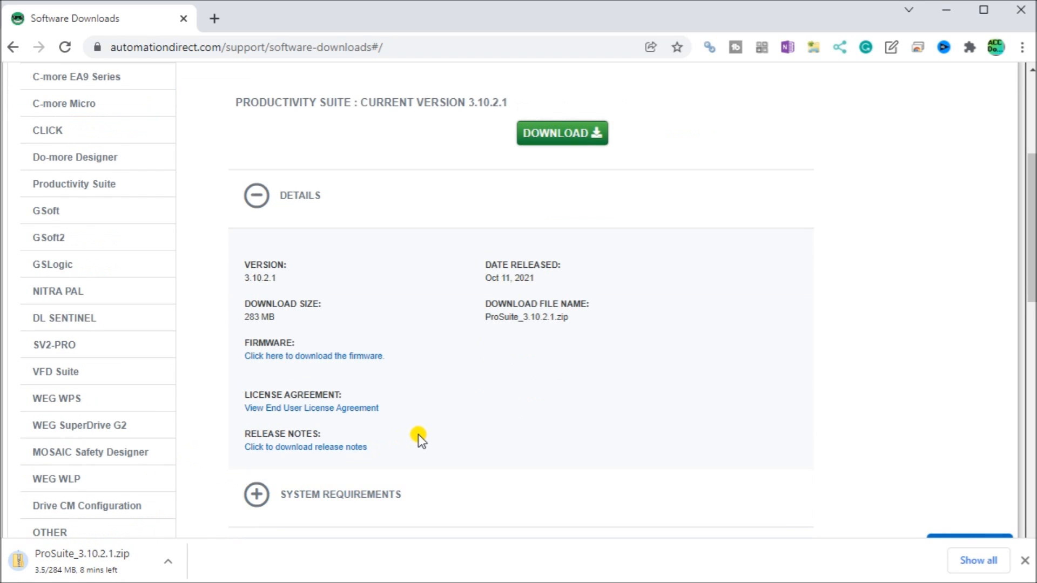
scroll("down", 3)
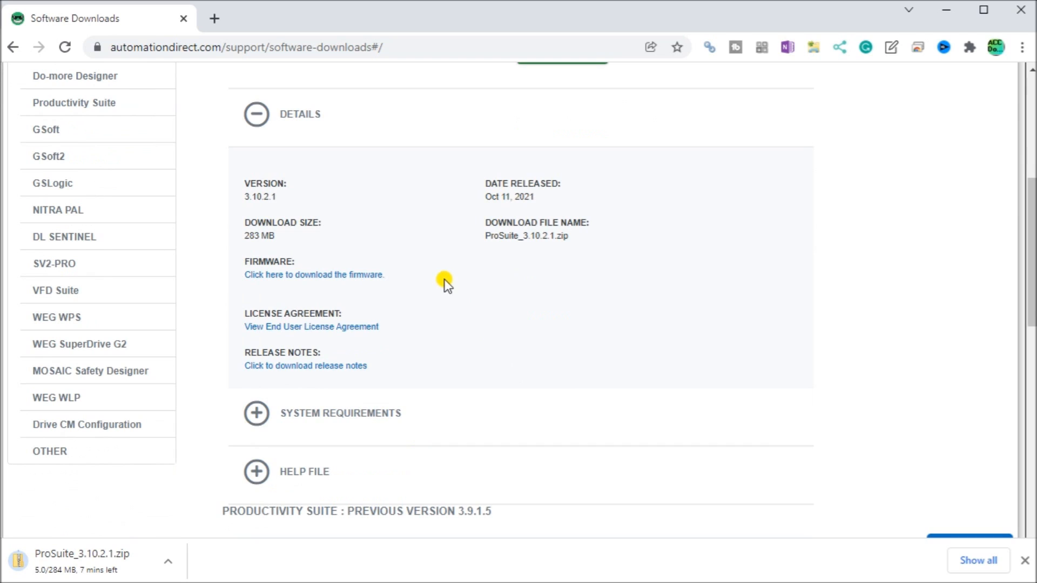
mouse_move(431, 257)
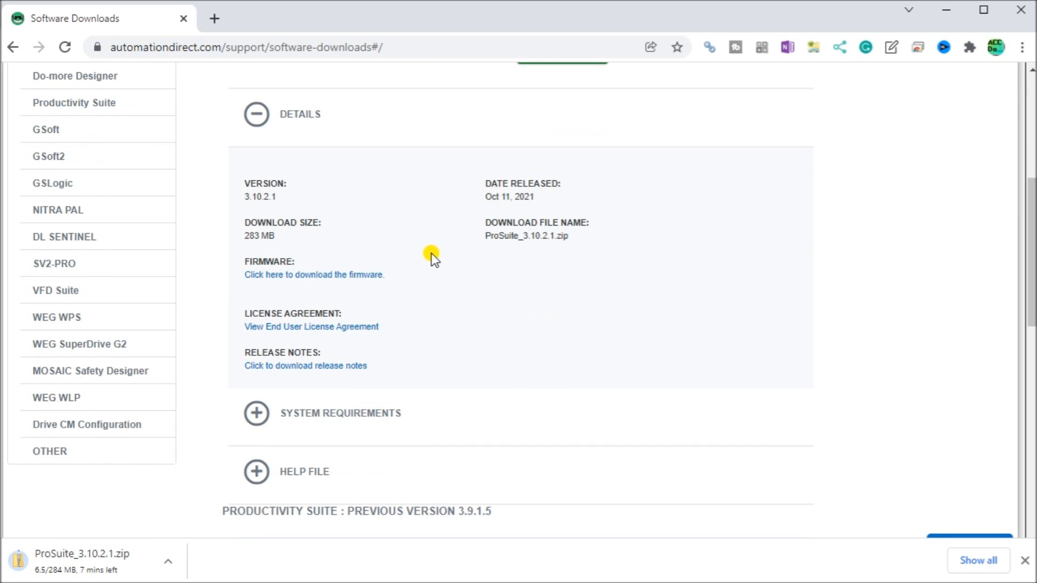
mouse_move(423, 294)
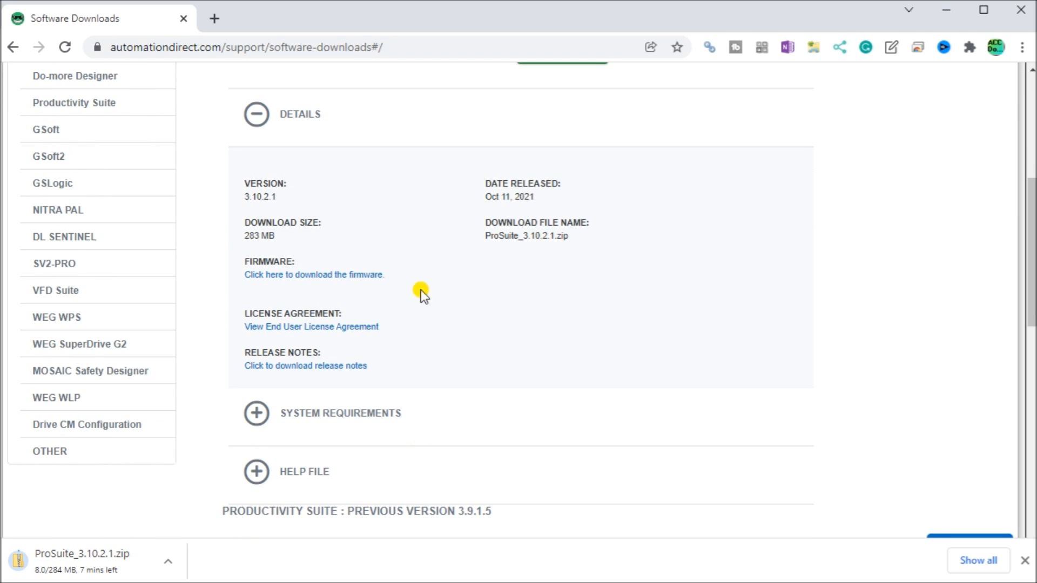
mouse_move(257, 413)
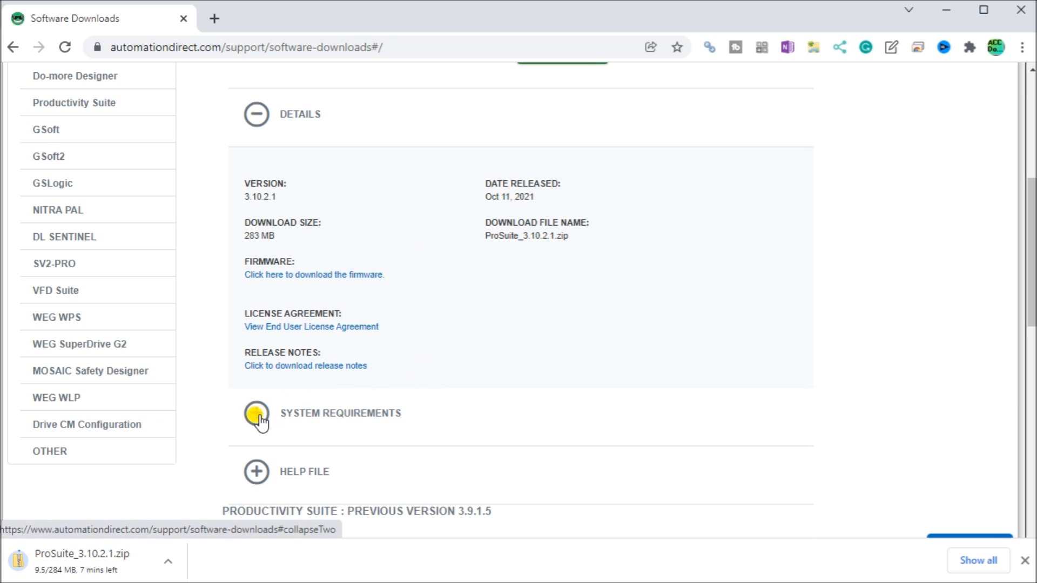
left_click(256, 413)
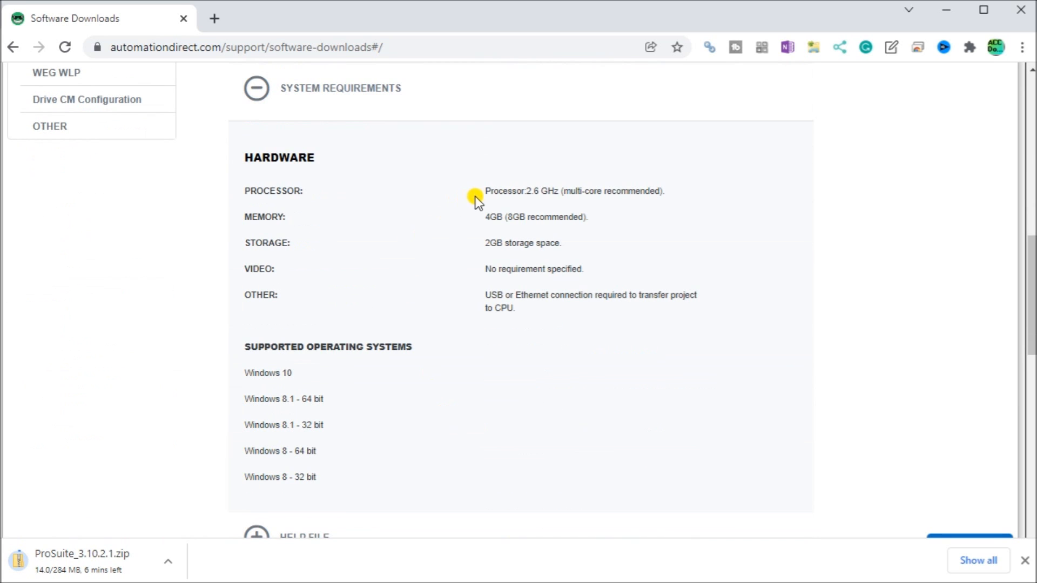
mouse_move(516, 207)
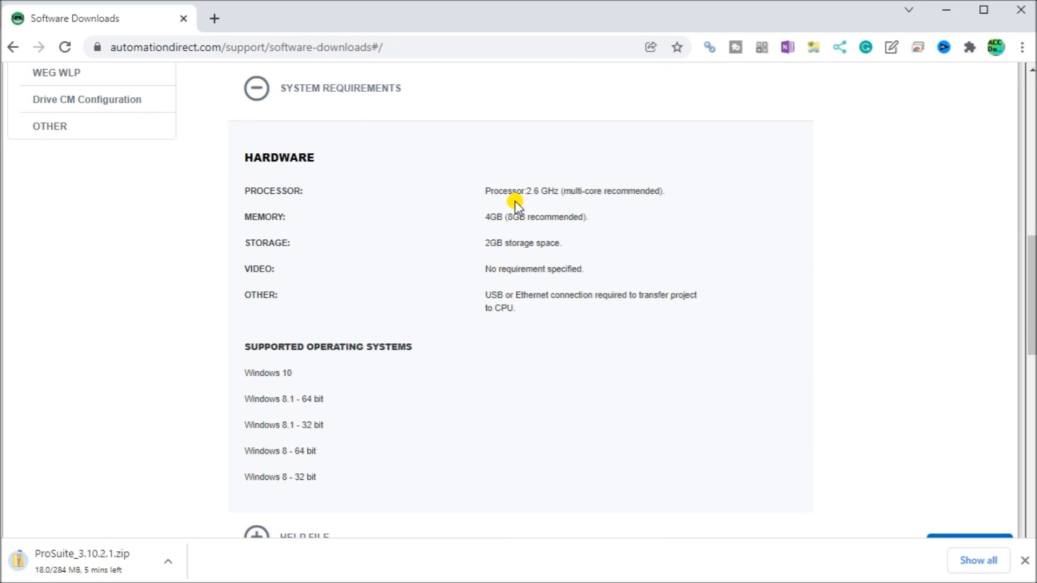
mouse_move(461, 204)
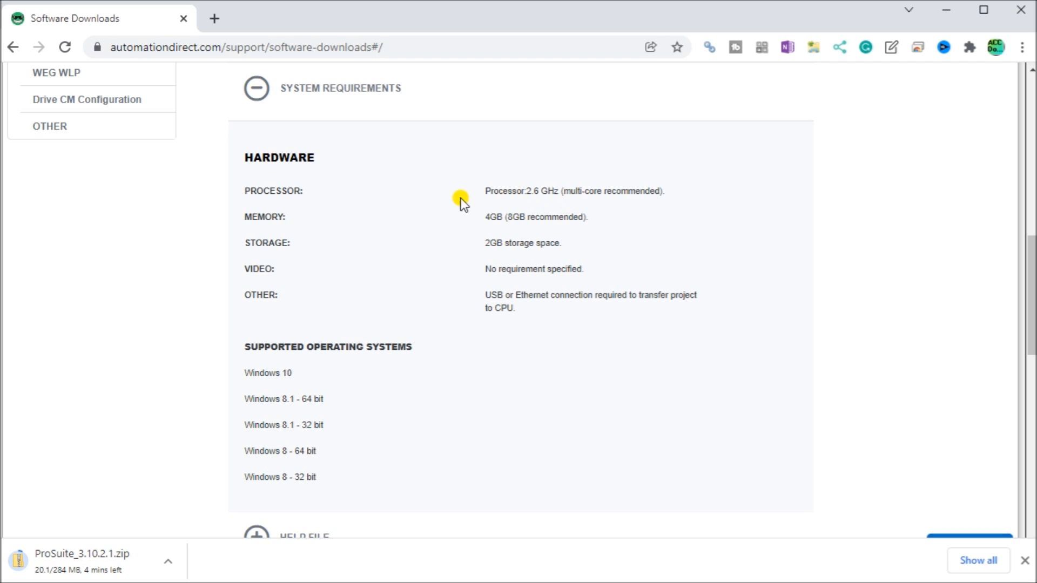
mouse_move(521, 228)
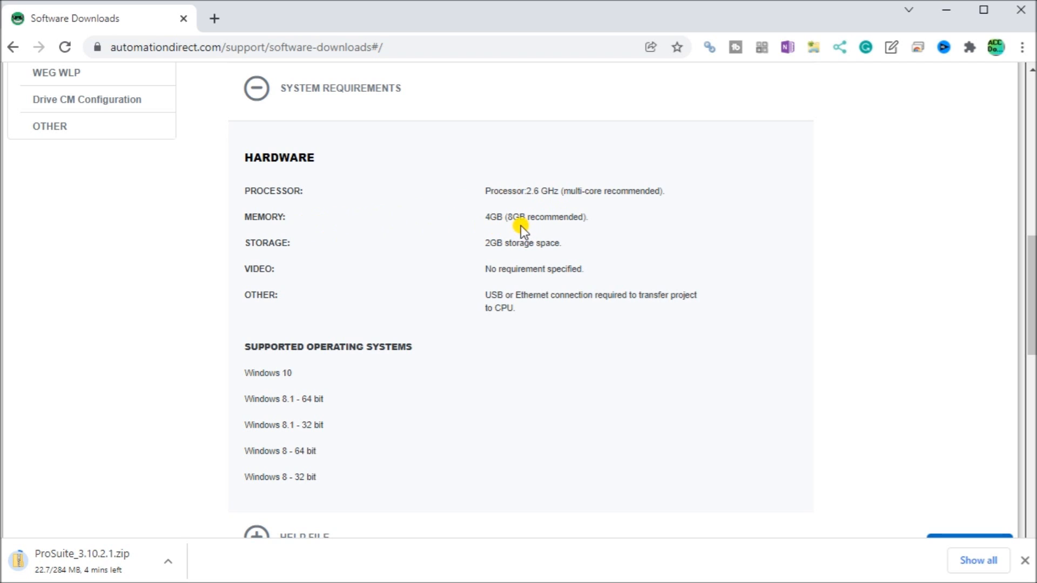
mouse_move(445, 254)
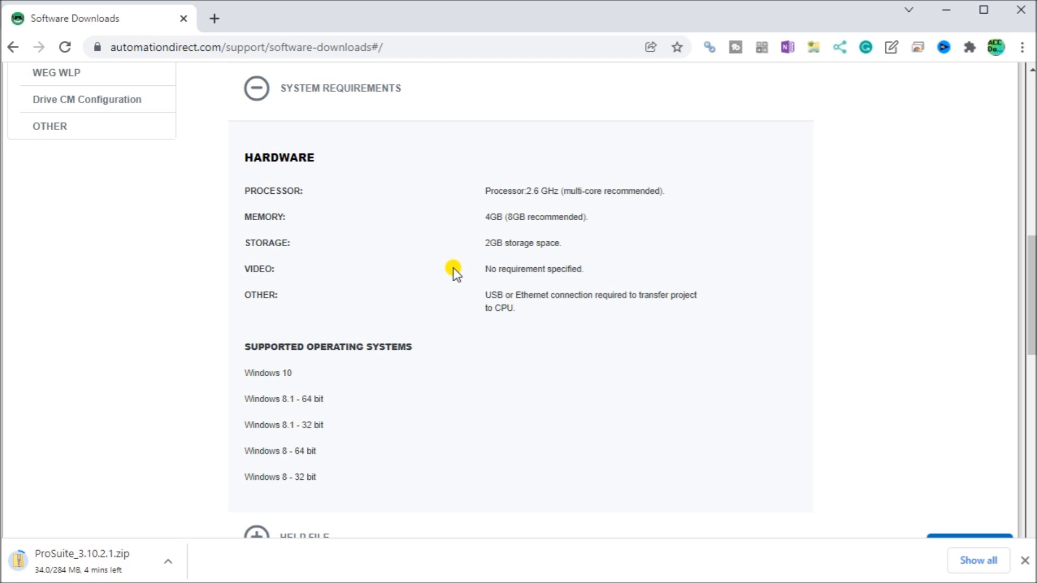
mouse_move(551, 327)
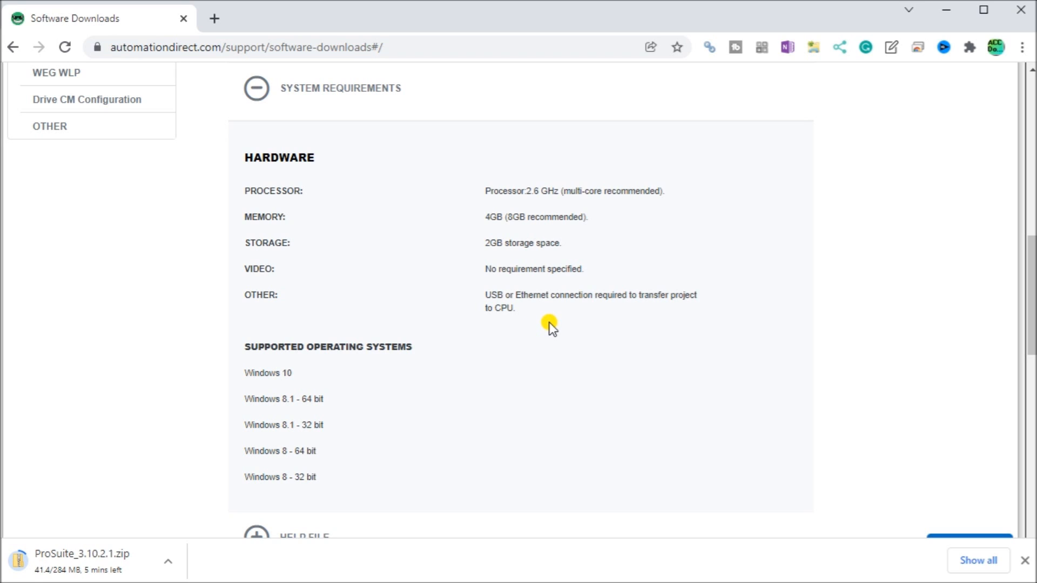
mouse_move(548, 362)
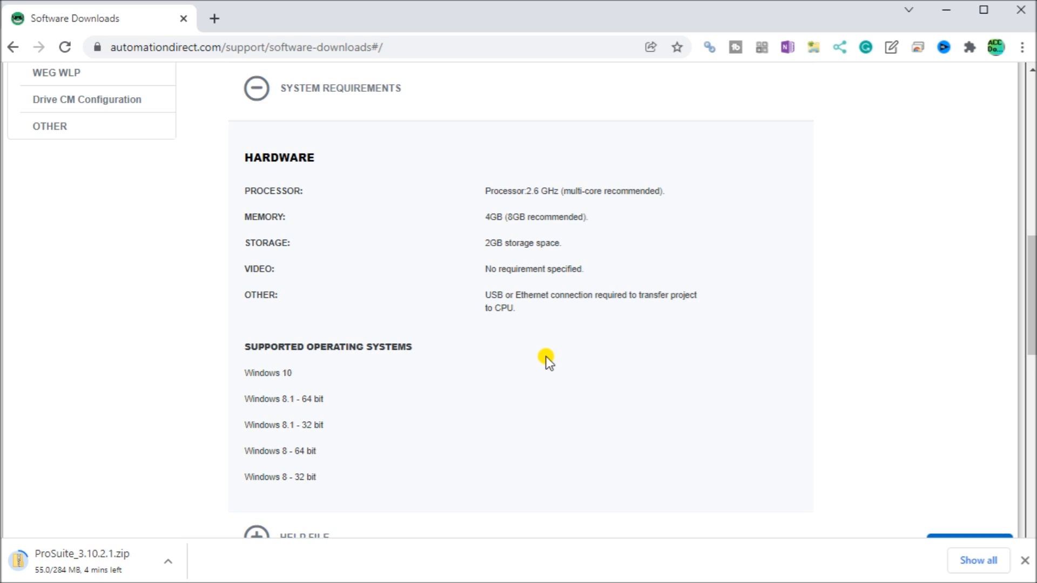
scroll("down", 3)
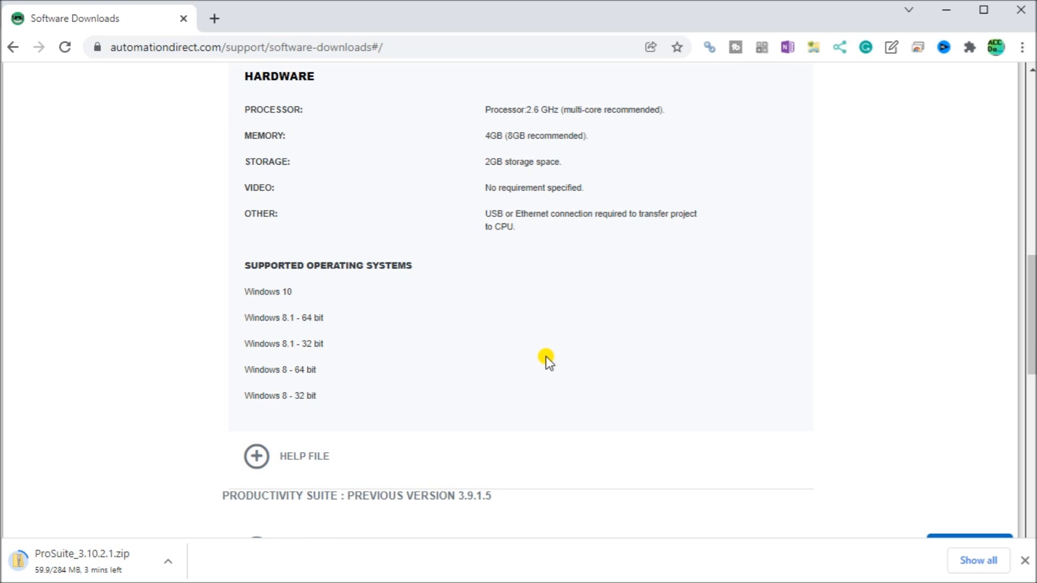
mouse_move(465, 366)
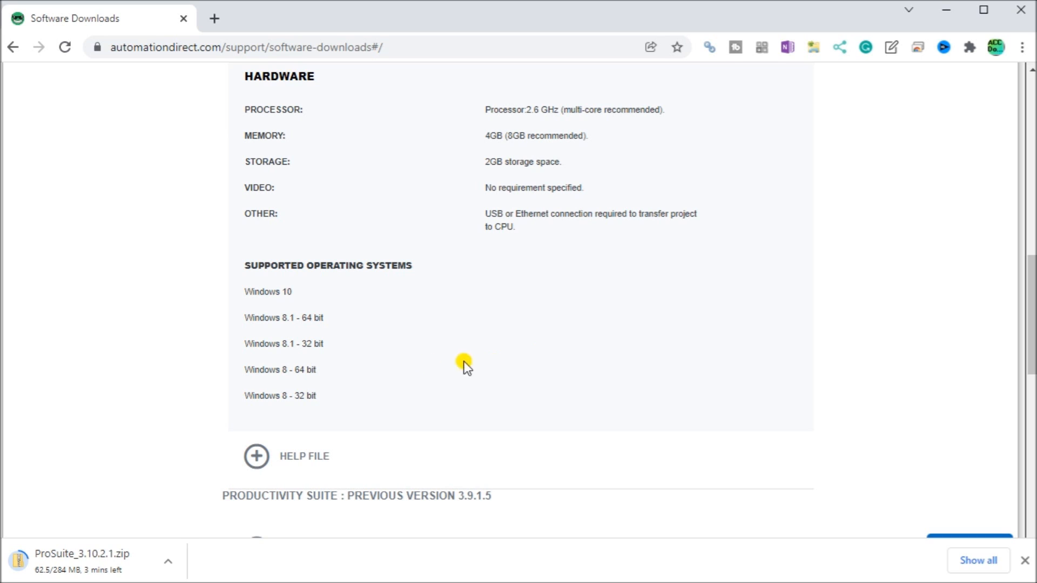
mouse_move(465, 364)
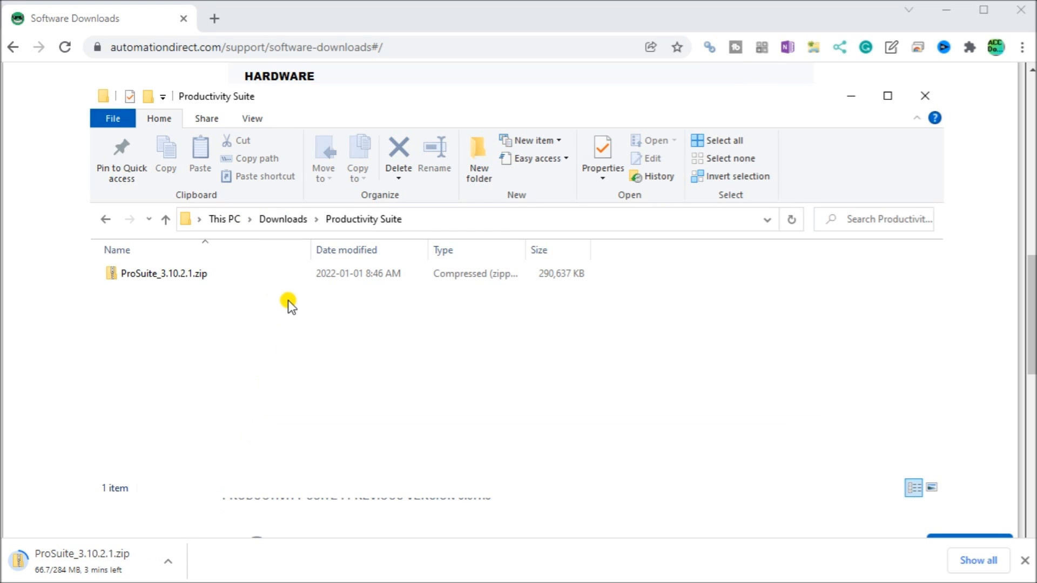
mouse_move(156, 273)
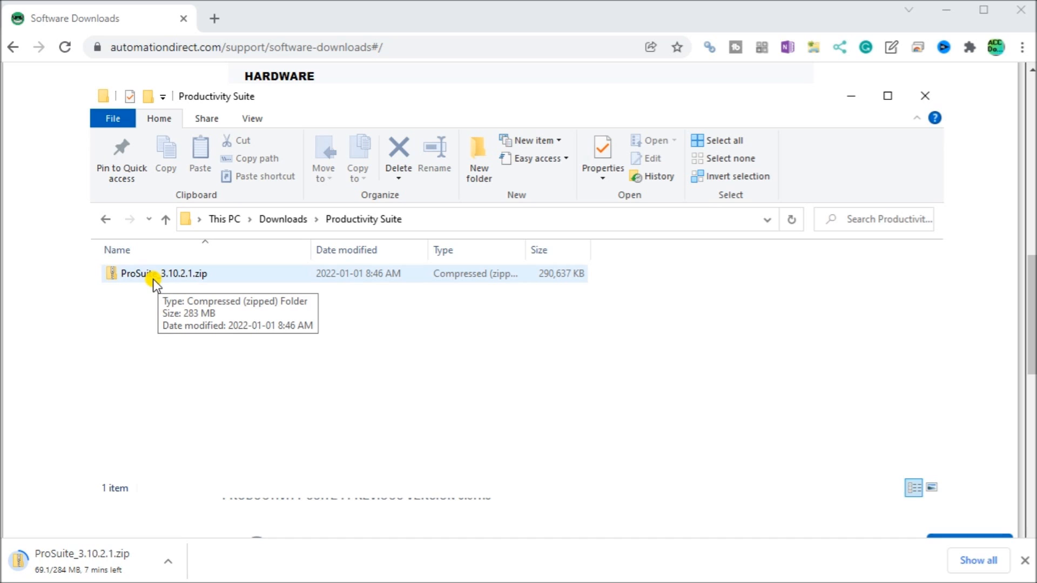
Extract ProSuite_3.10.2.1.zip into its suggested folder and select ProSuite_3.10.2.1.exe
left_click(166, 273)
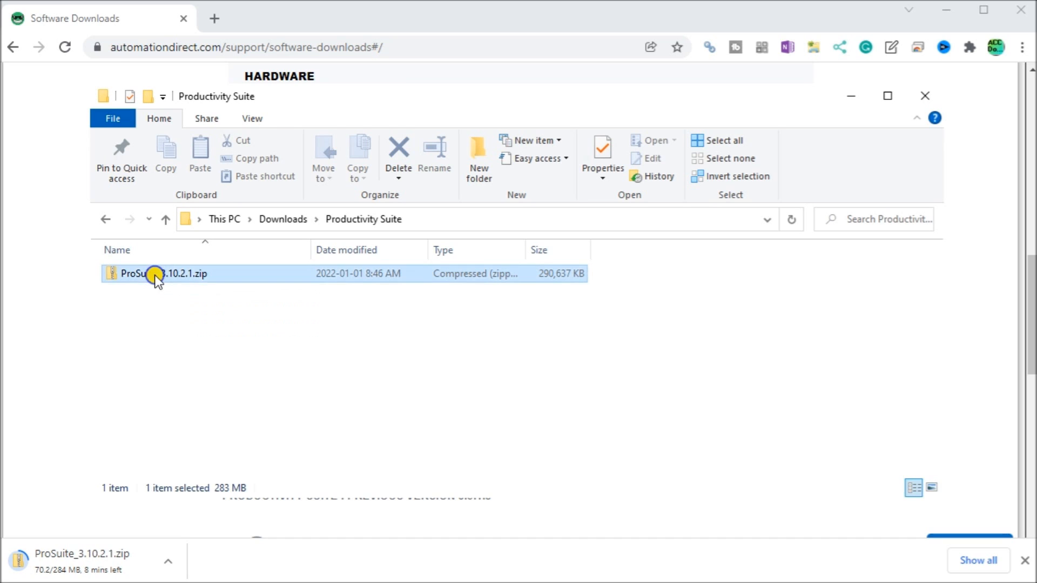
right_click(159, 273)
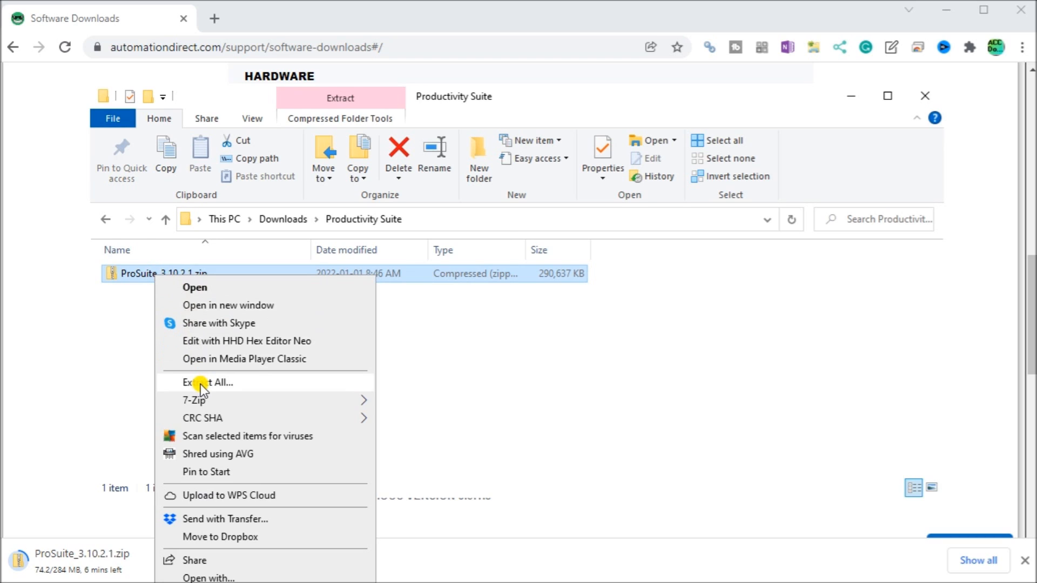
left_click(209, 382)
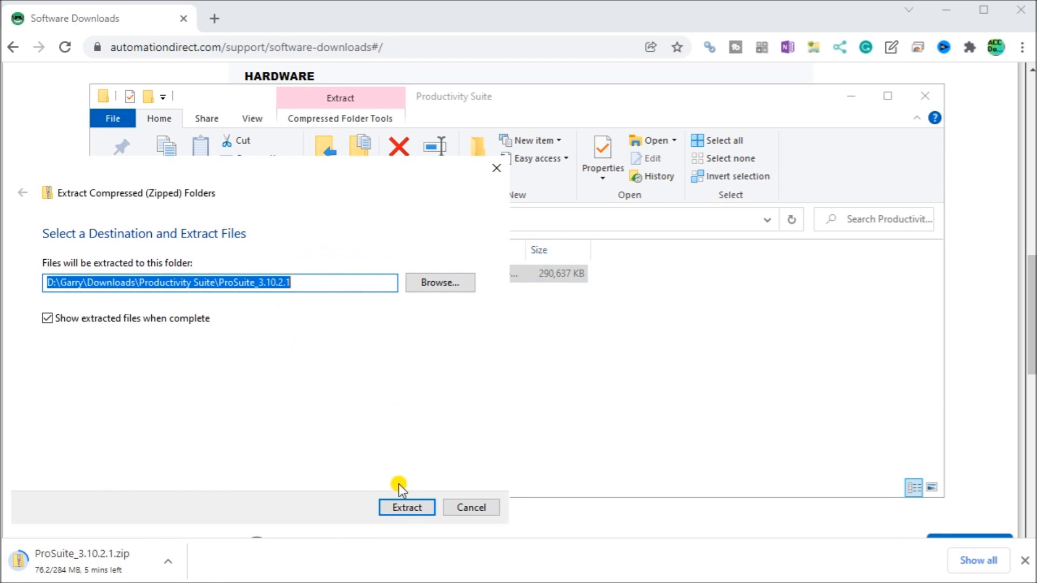
left_click(406, 507)
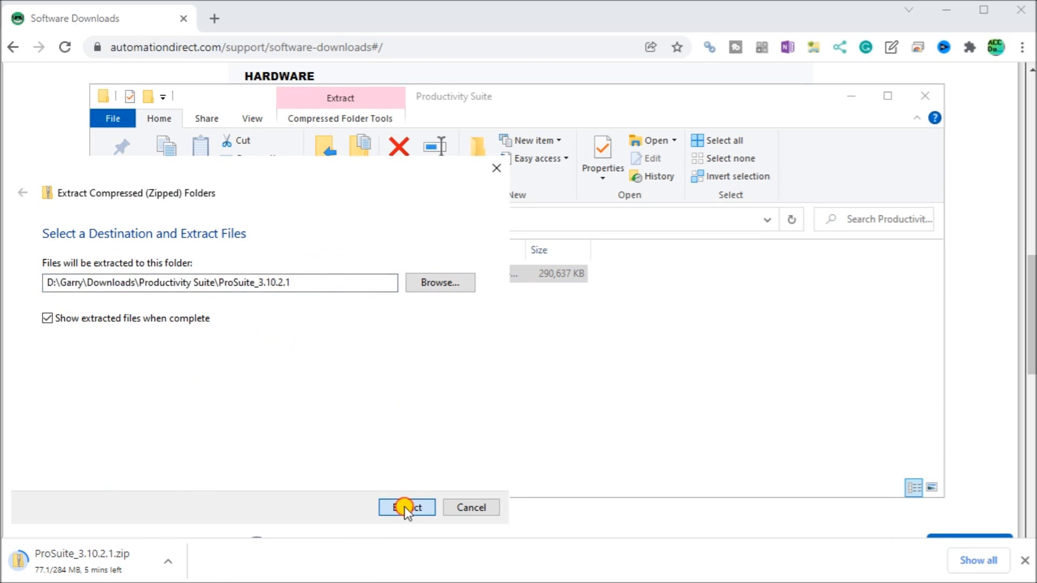
left_click(407, 507)
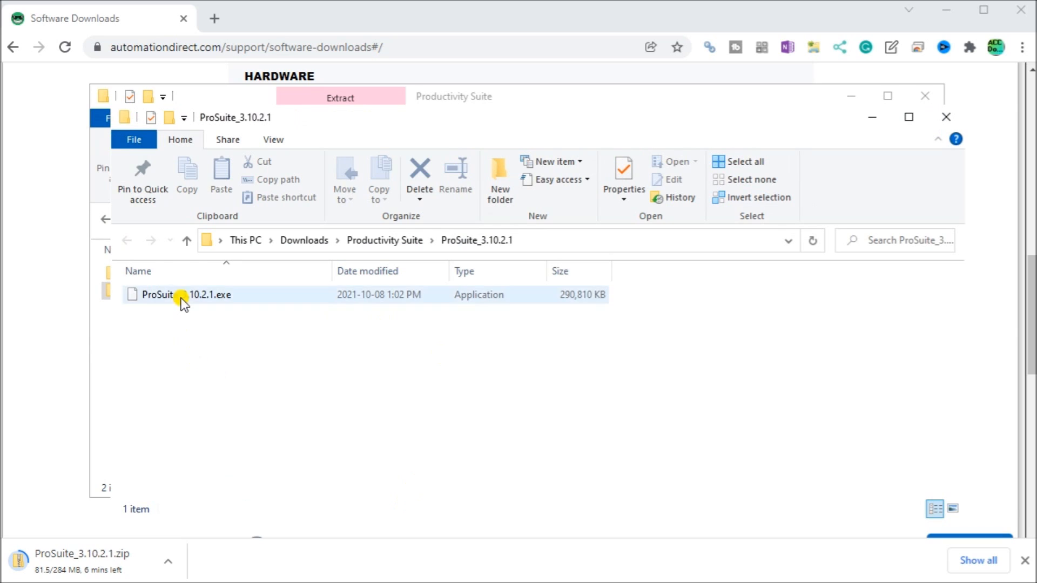
left_click(186, 295)
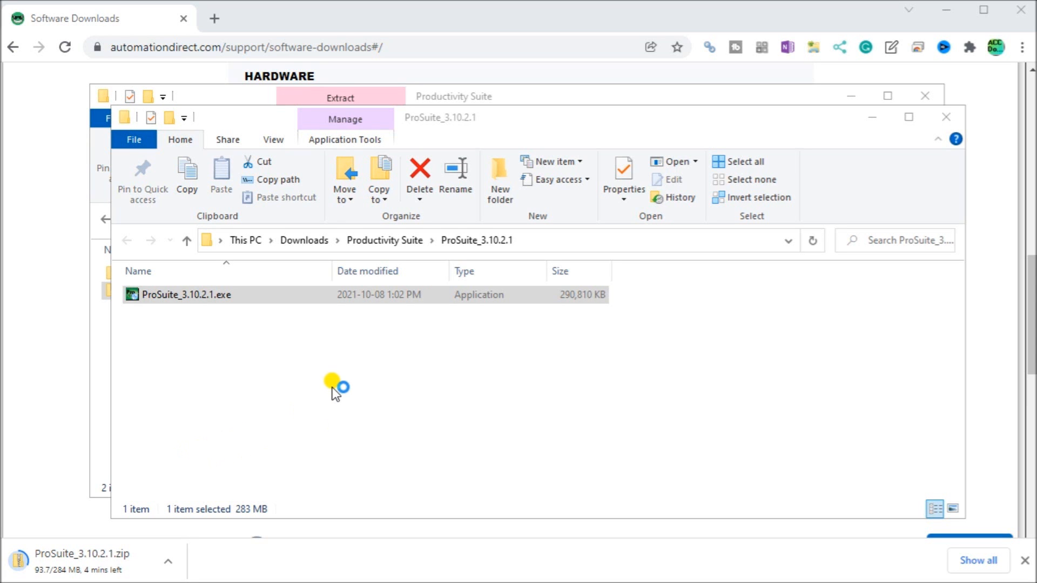
Run the installer, accept the license, install to a D: drive folder, and begin installing
double_click(186, 294)
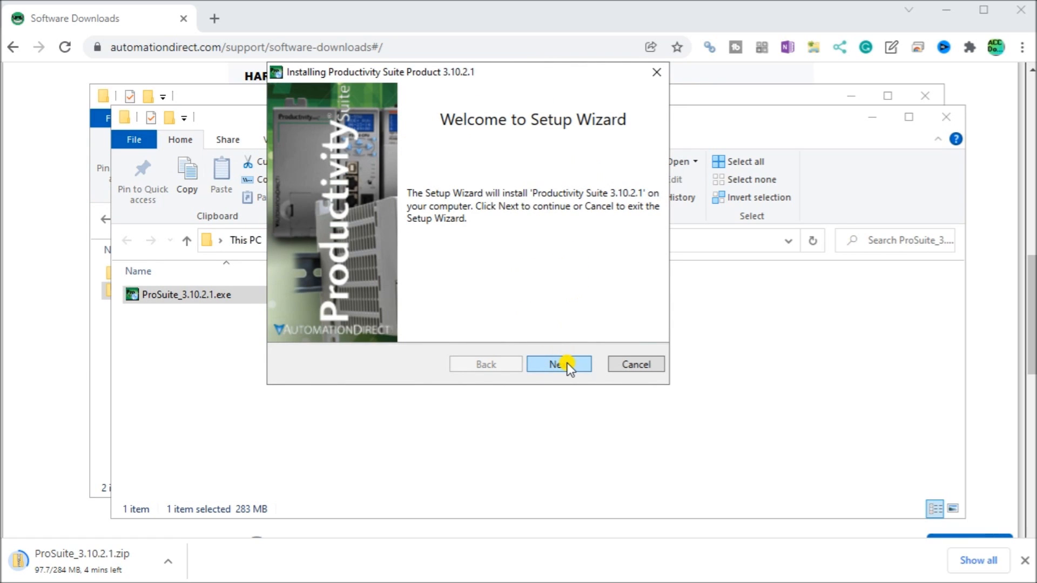
left_click(559, 363)
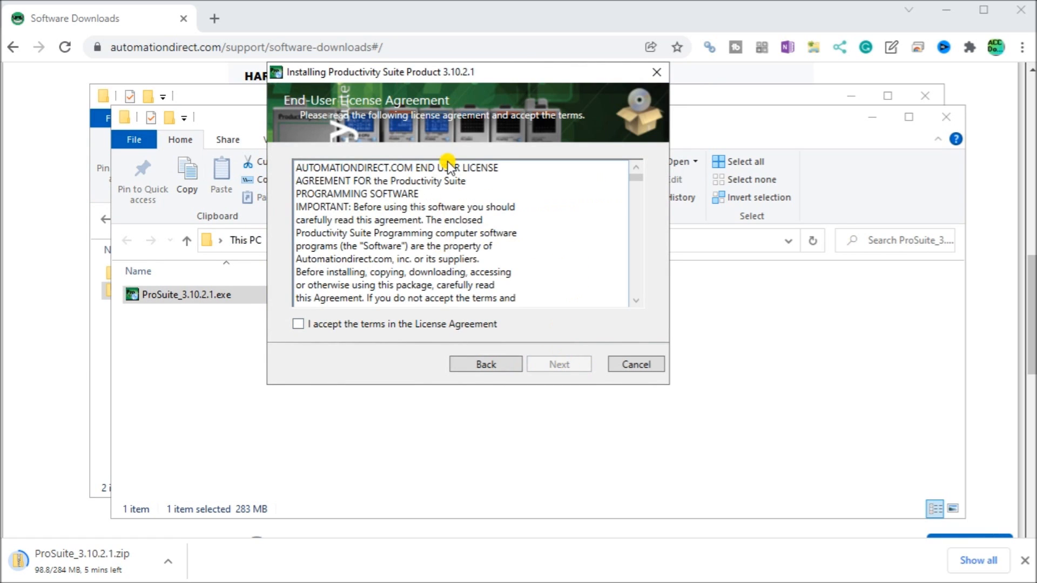
mouse_move(469, 220)
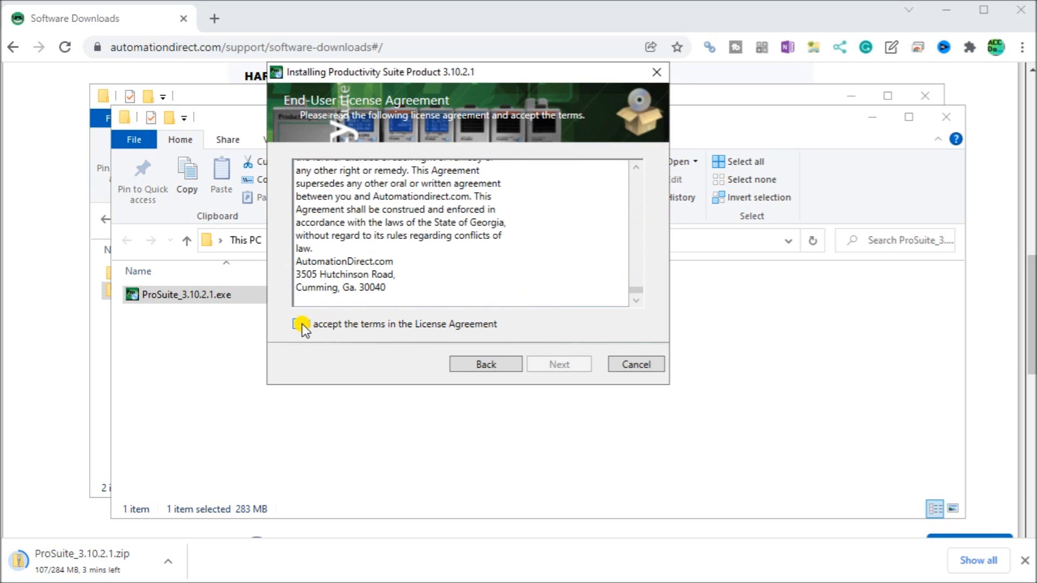
left_click(298, 323)
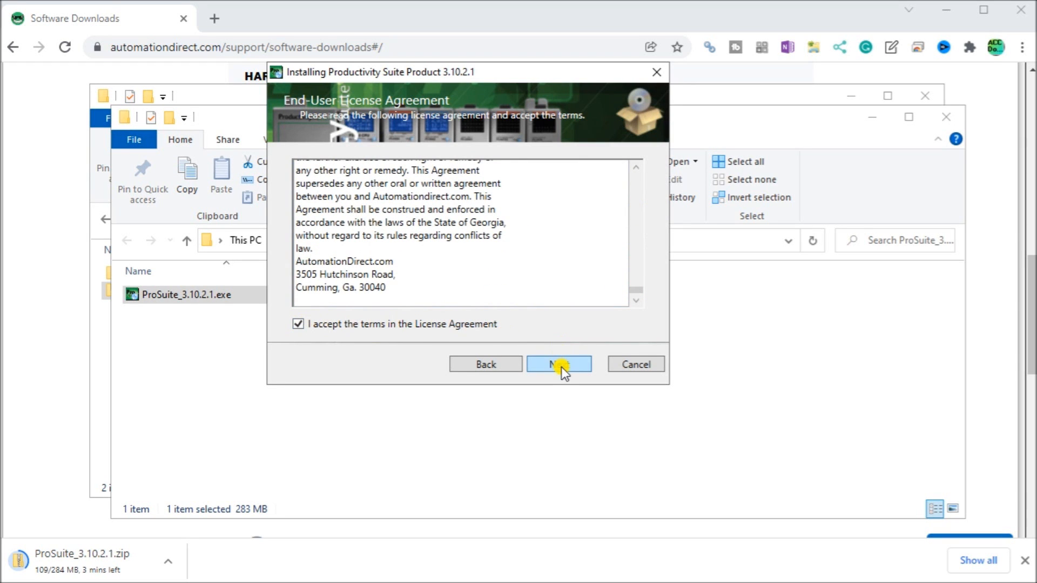
left_click(558, 363)
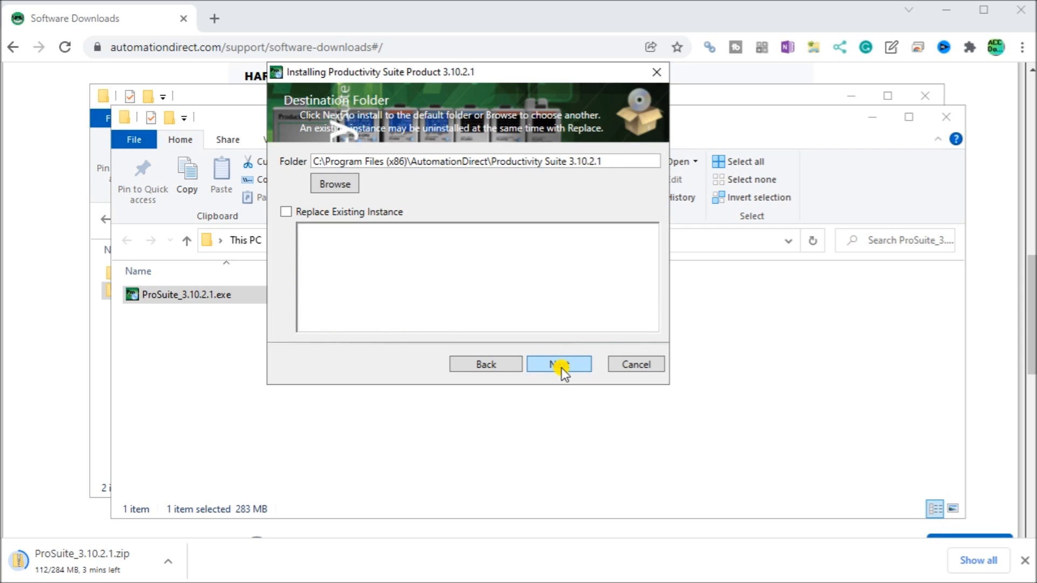
mouse_move(347, 218)
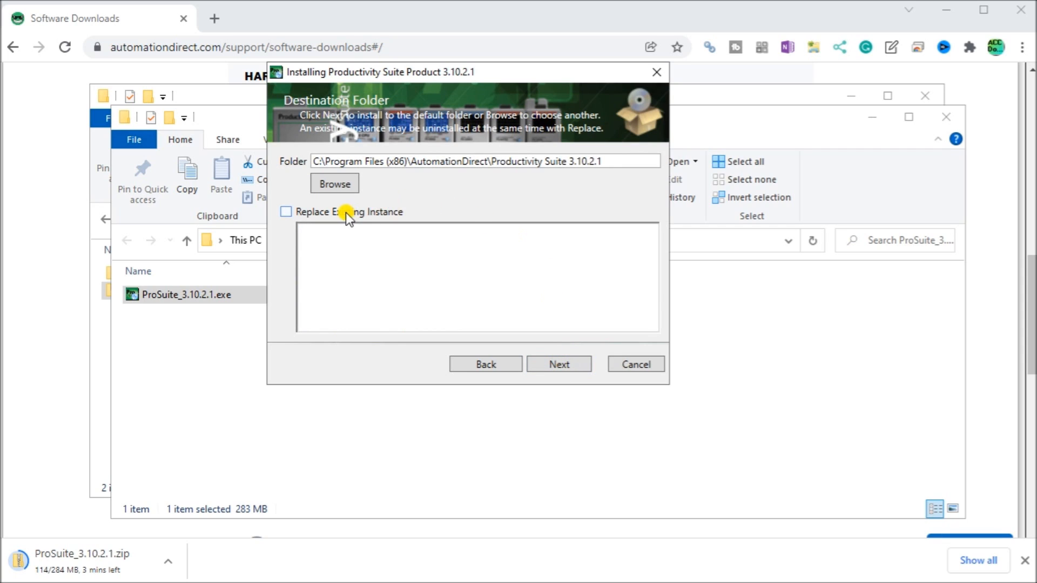
mouse_move(352, 260)
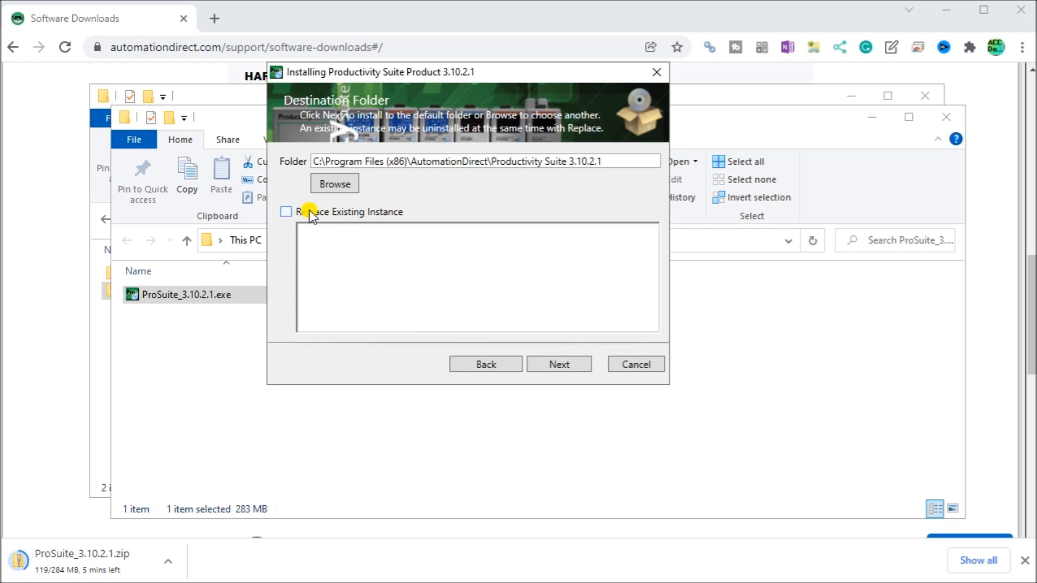
mouse_move(324, 238)
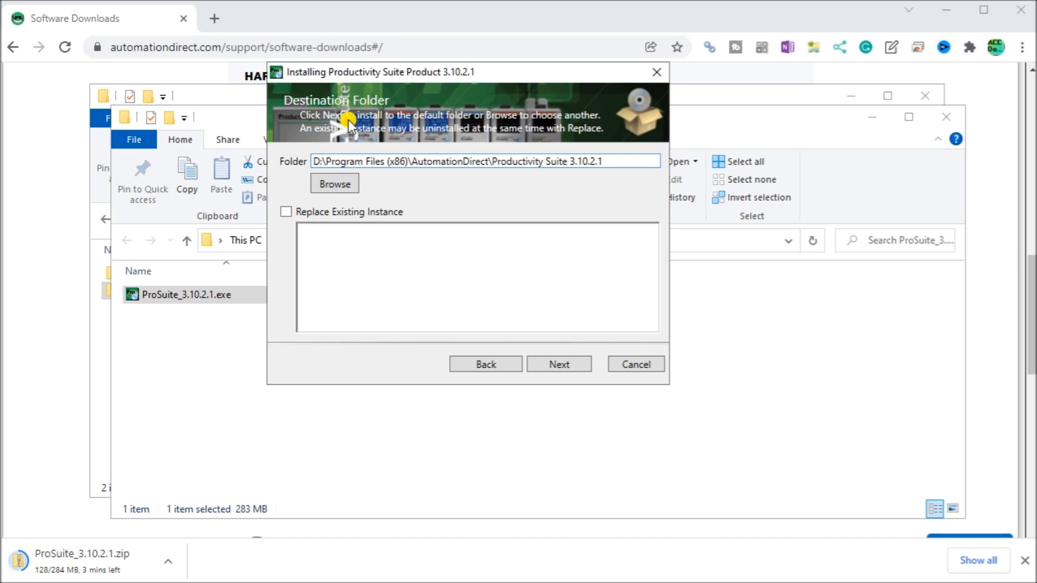
mouse_move(398, 198)
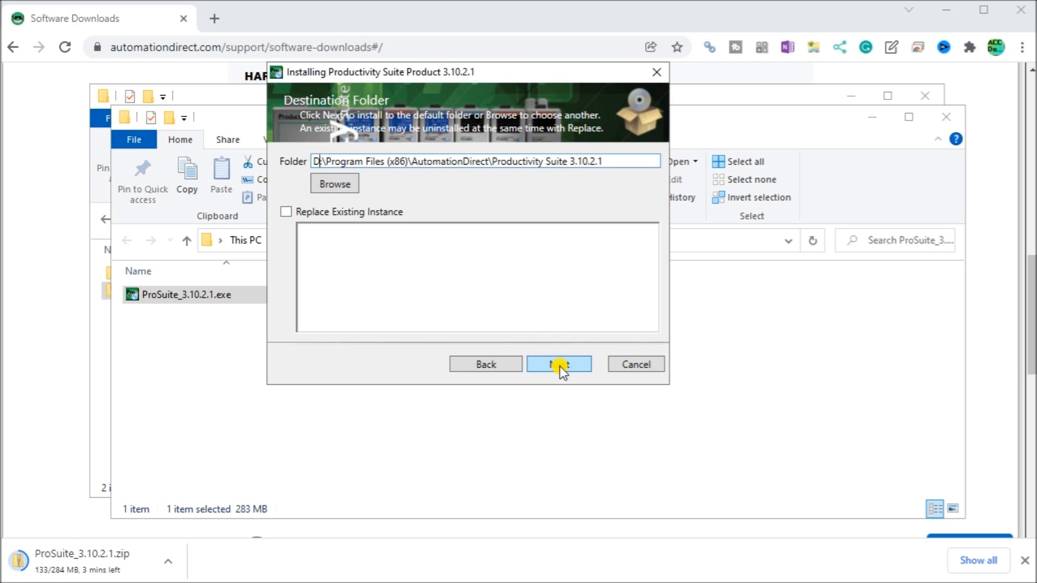
left_click(559, 364)
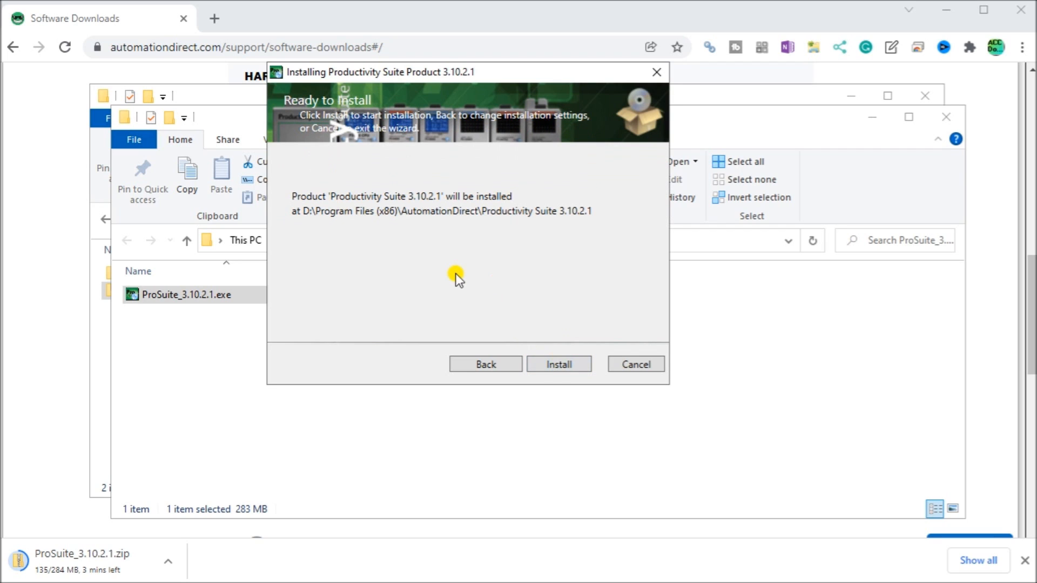
mouse_move(529, 334)
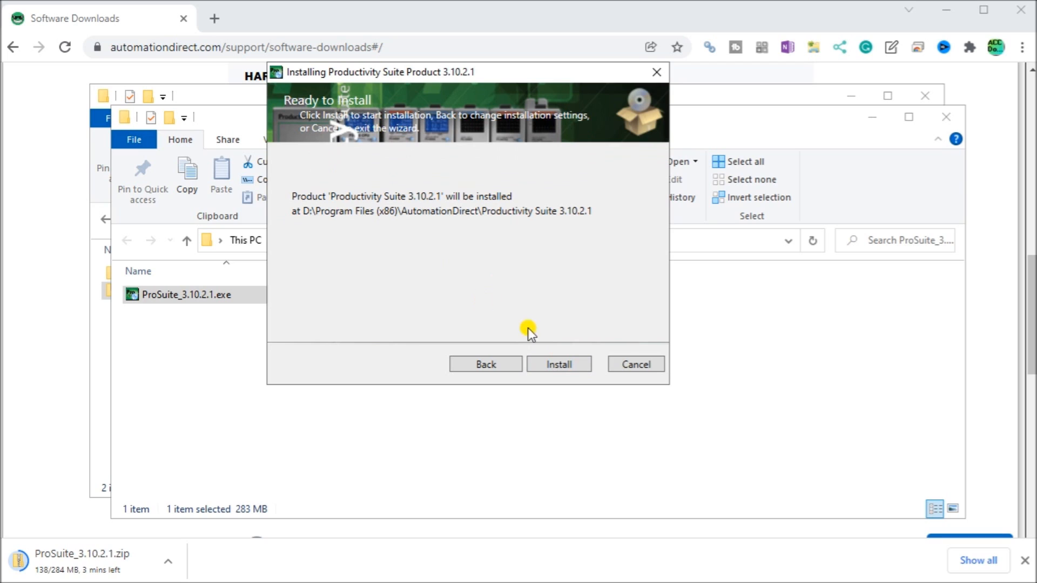
left_click(558, 364)
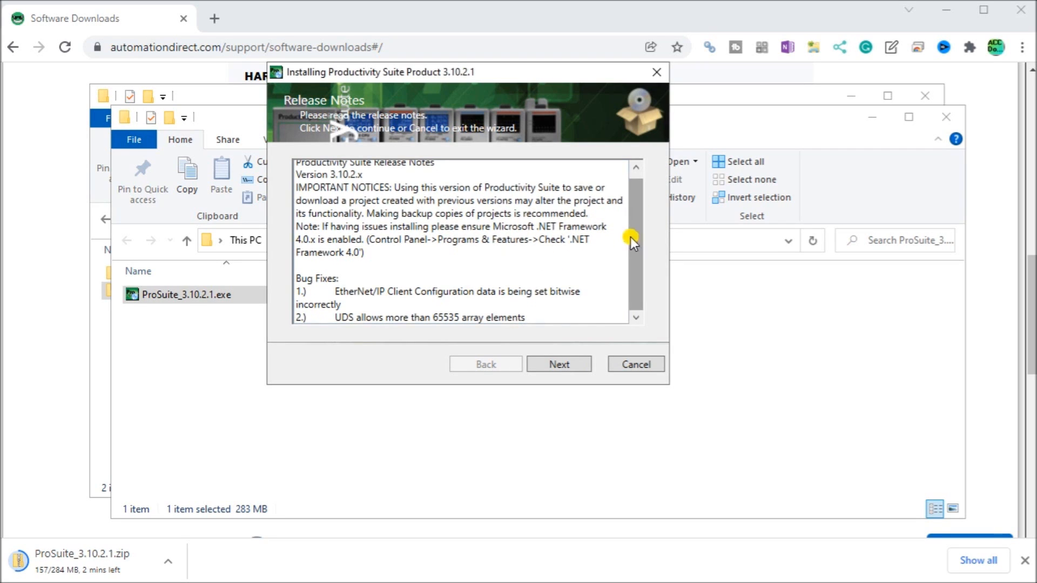
mouse_move(513, 262)
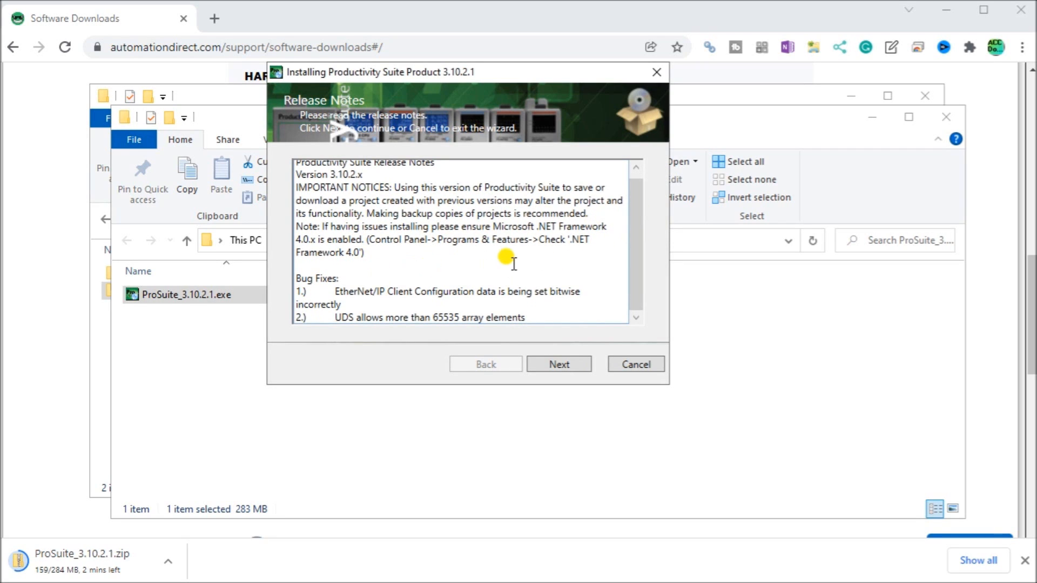
mouse_move(559, 363)
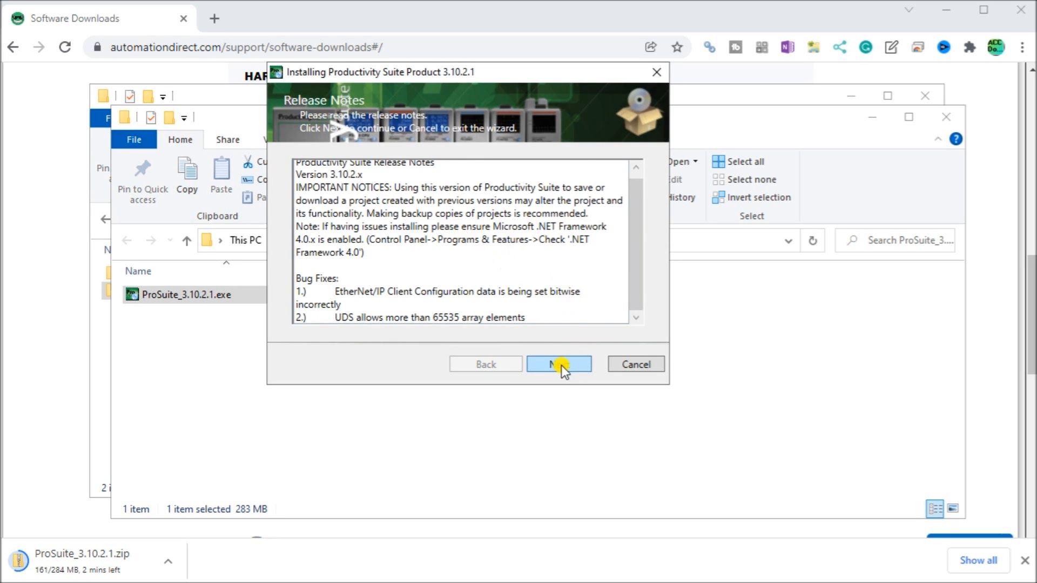
Continue past the release notes and close the completed setup wizard
left_click(559, 364)
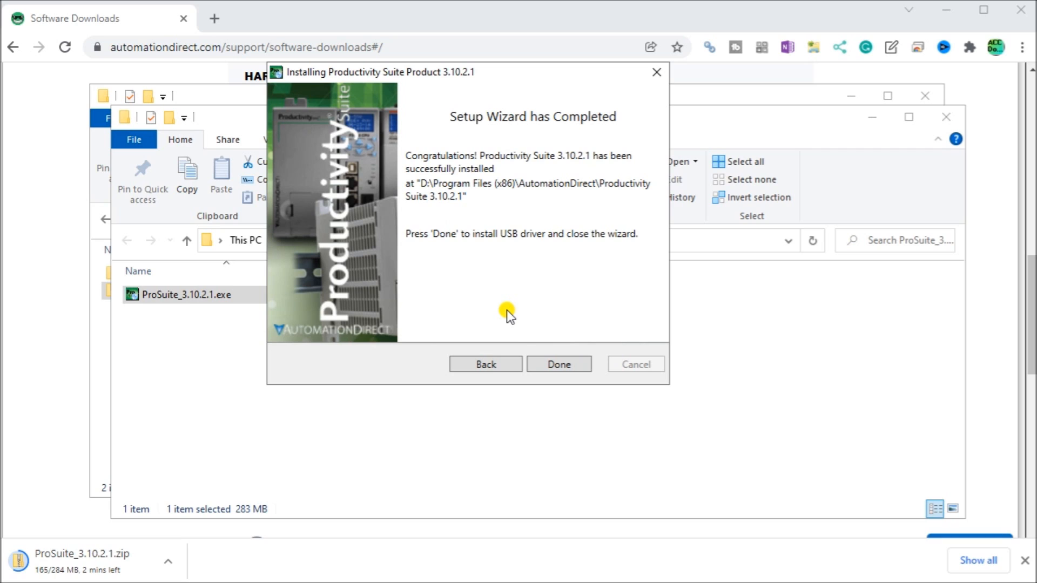
mouse_move(557, 363)
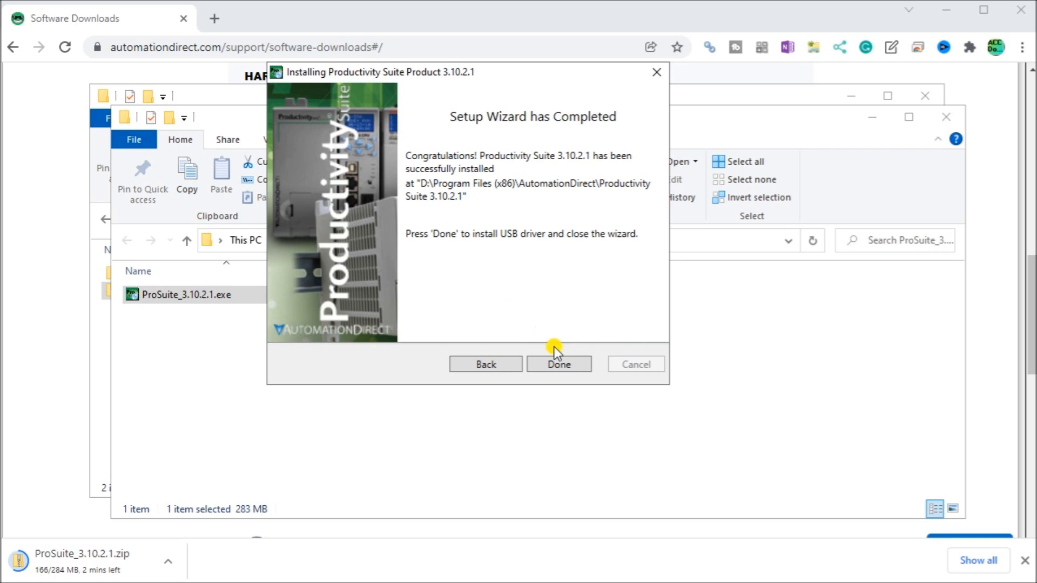
left_click(559, 364)
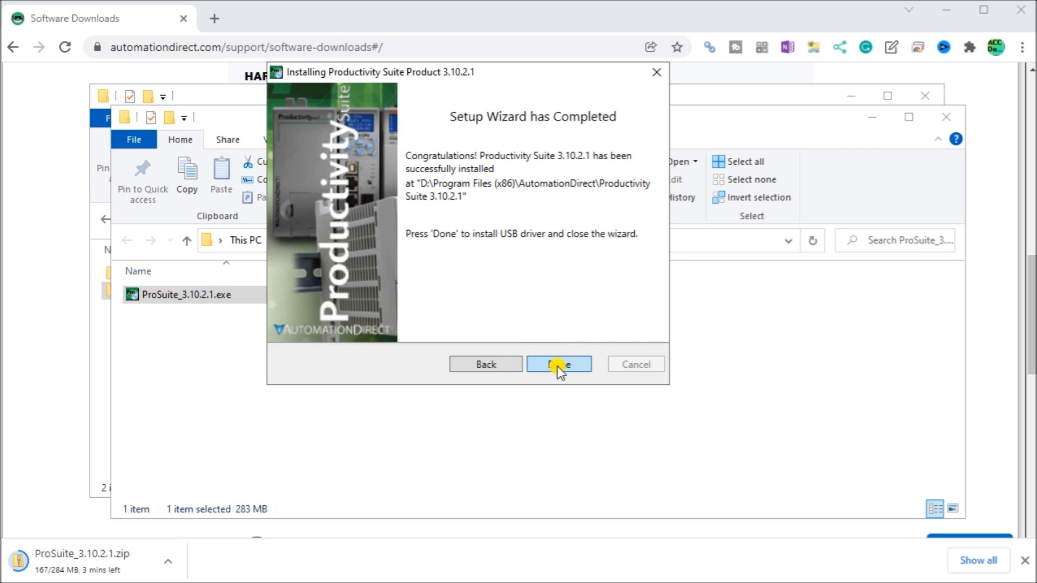
left_click(559, 363)
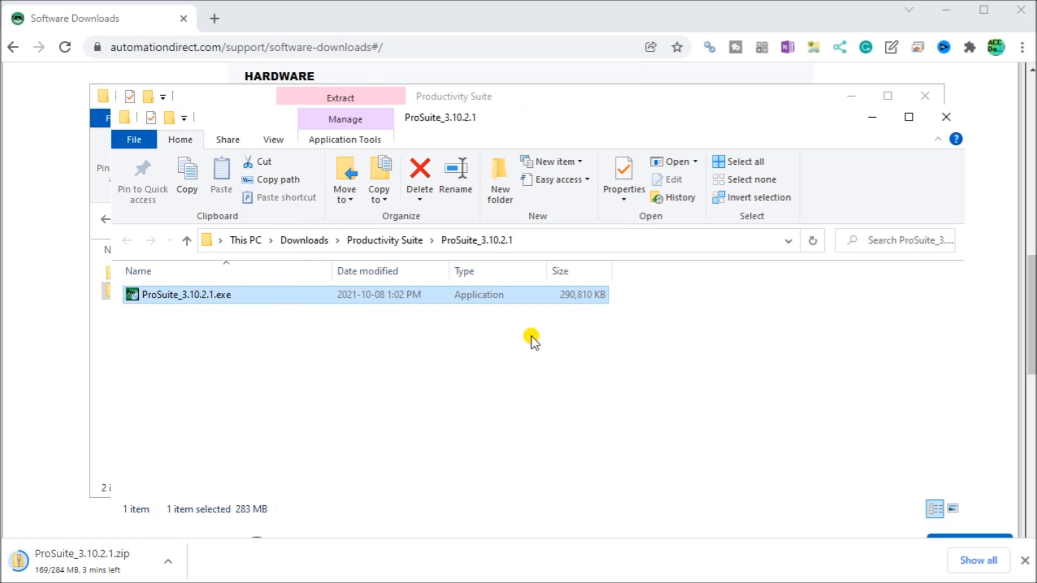
mouse_move(908, 117)
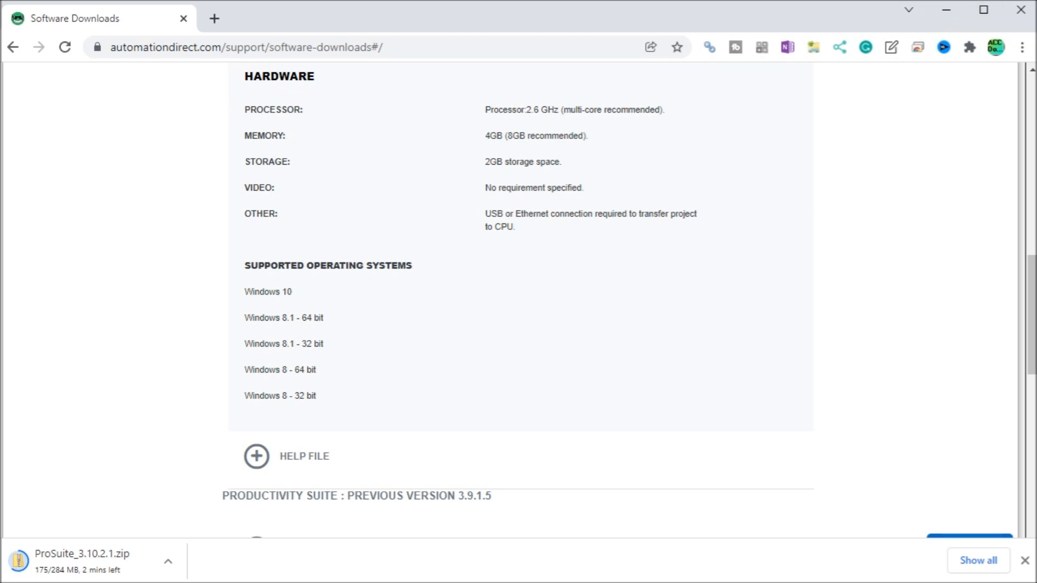
mouse_move(1025, 11)
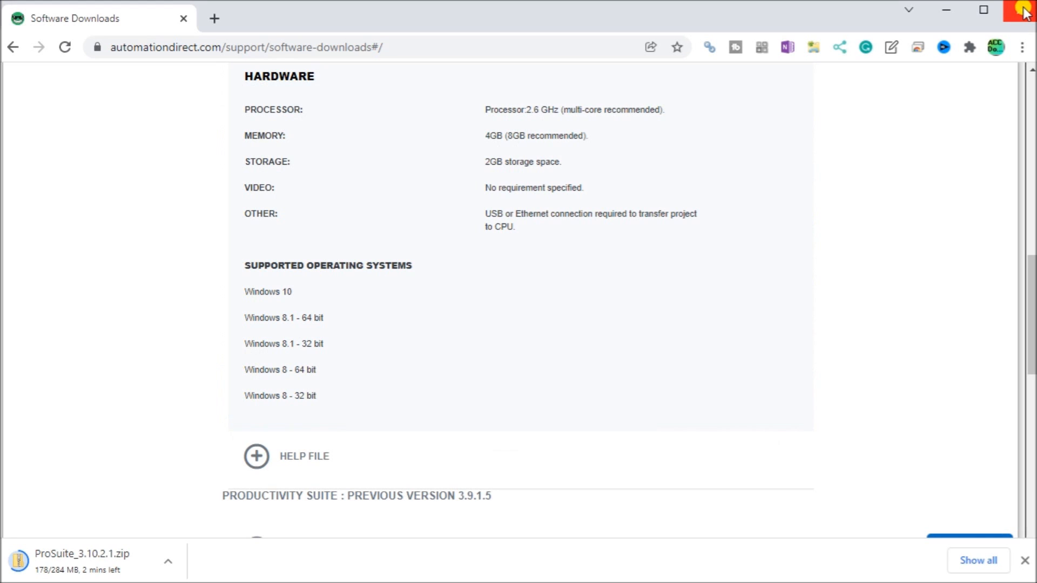
Close Chrome and confirm exiting despite the unfinished zip download
left_click(1024, 10)
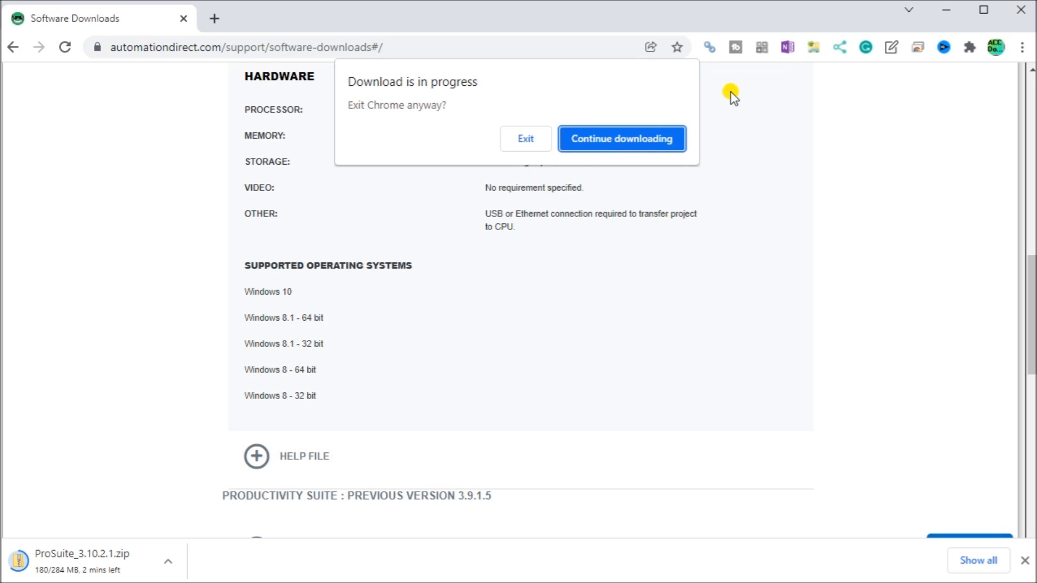
mouse_move(629, 180)
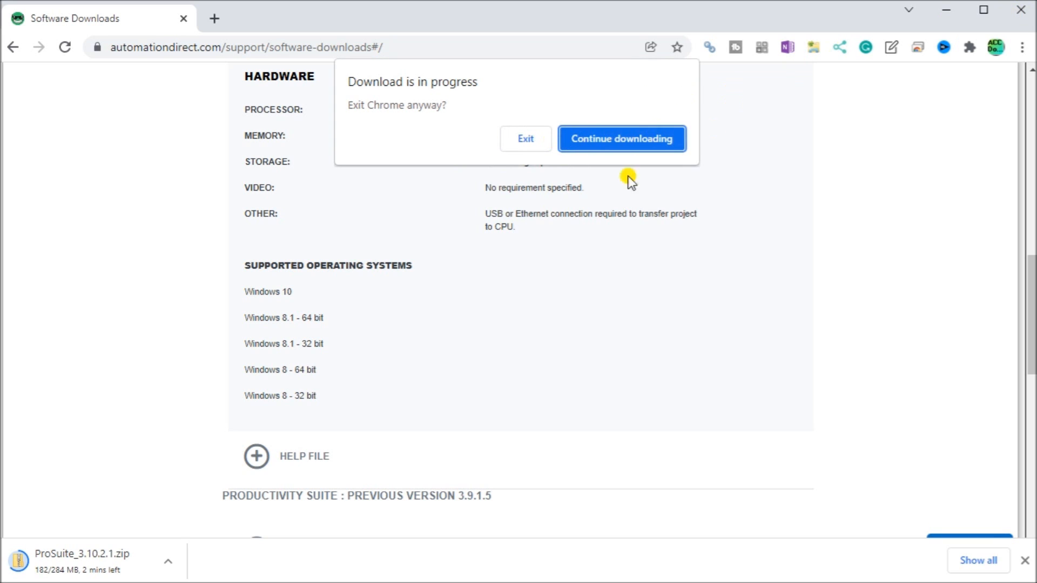
mouse_move(525, 139)
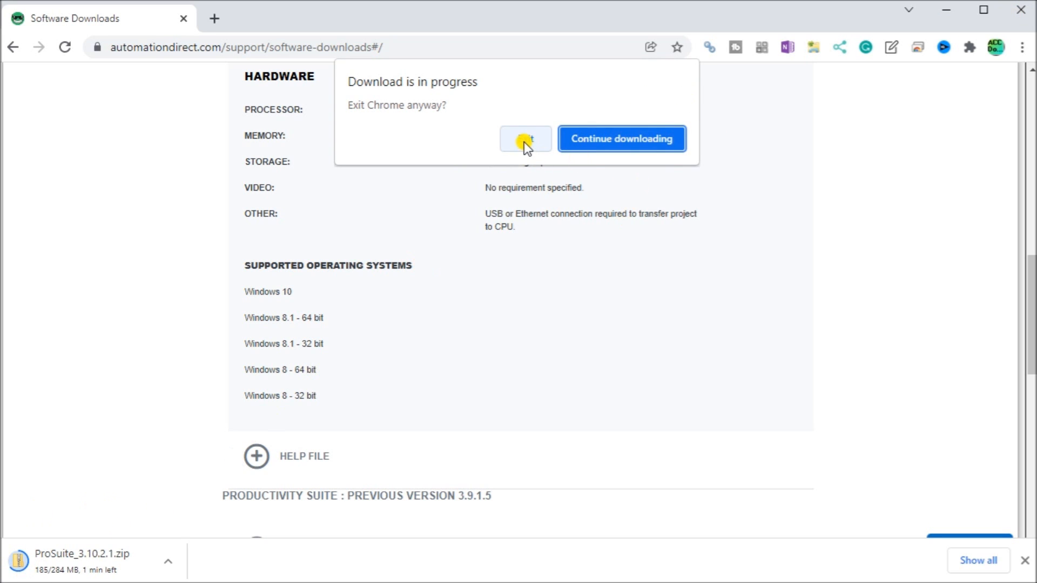
left_click(525, 139)
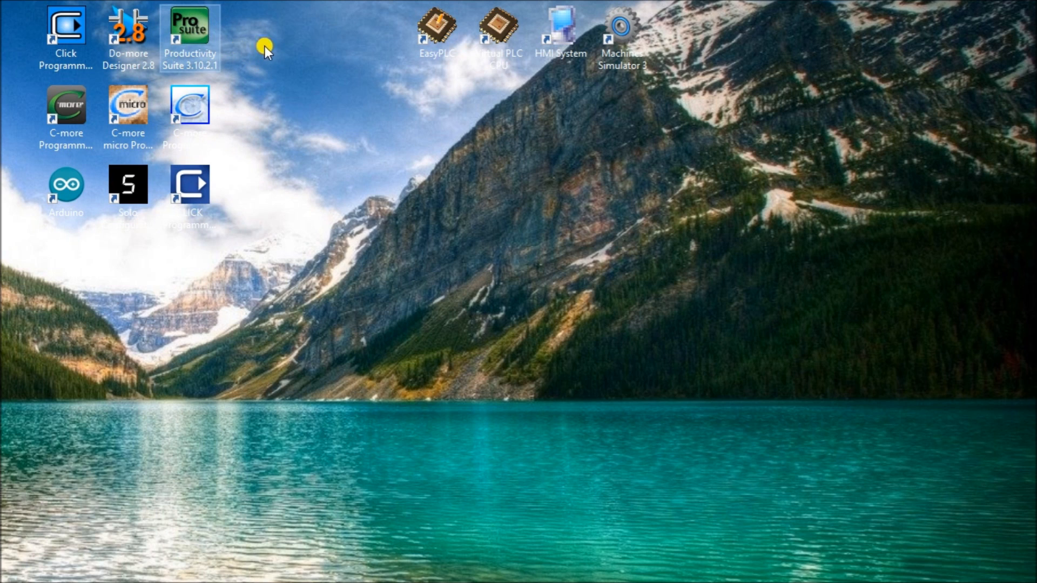
mouse_move(190, 27)
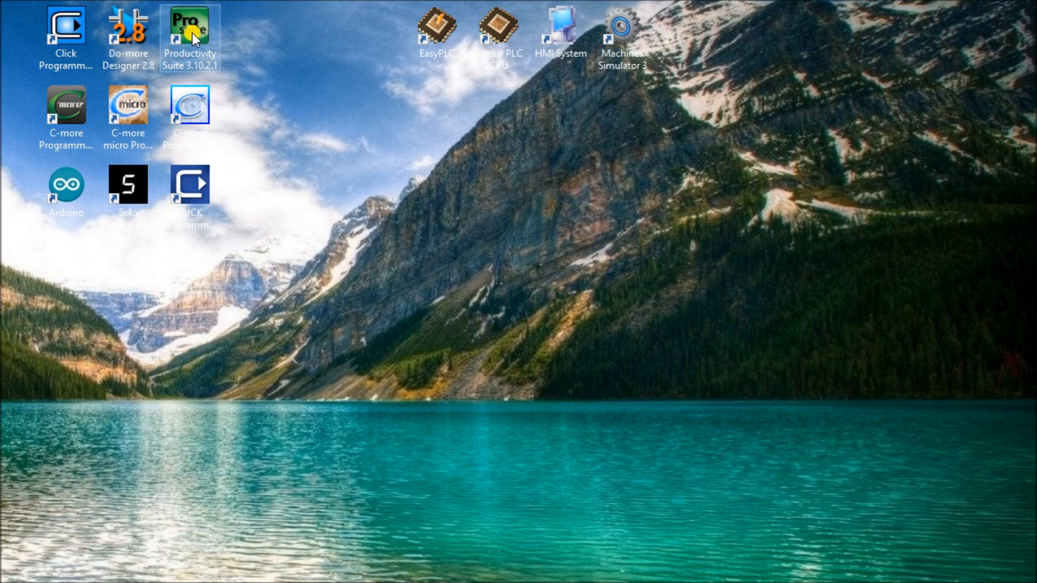
Launch Productivity Suite 3.10.2.1 from its desktop shortcut and dismiss the start-up project dialog
double_click(191, 27)
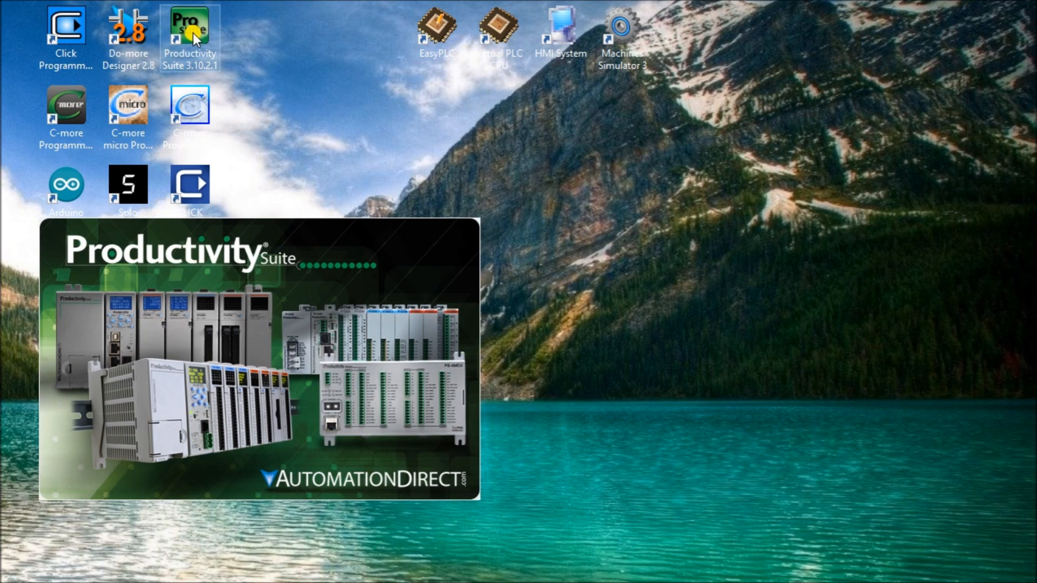
double_click(189, 26)
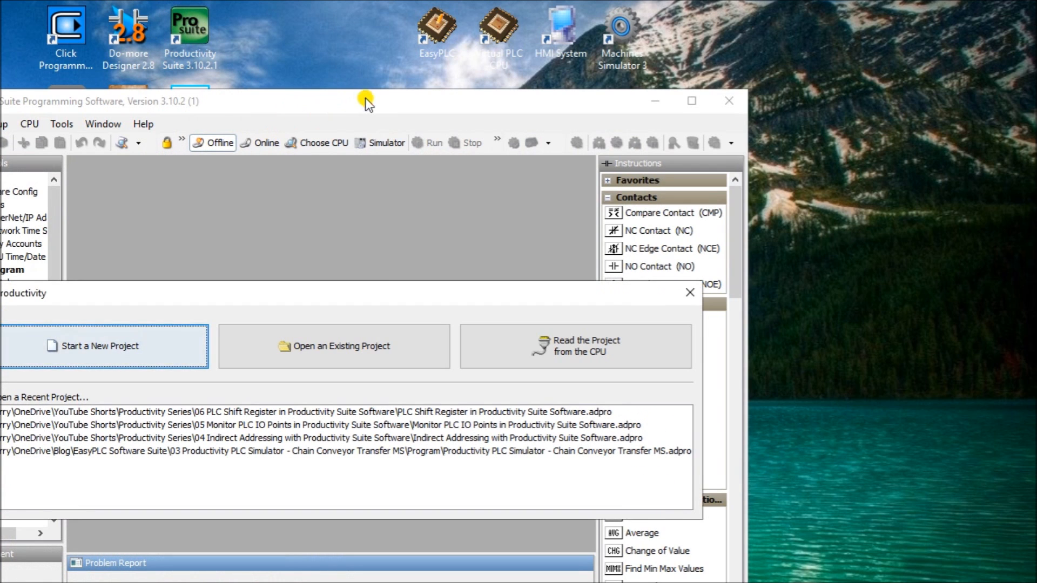
mouse_move(409, 306)
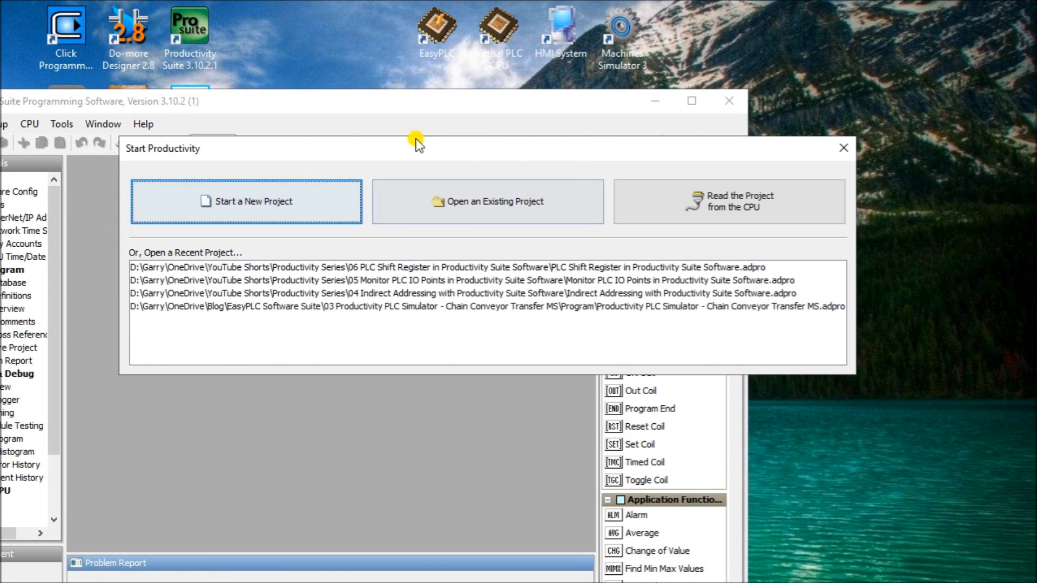
mouse_move(339, 307)
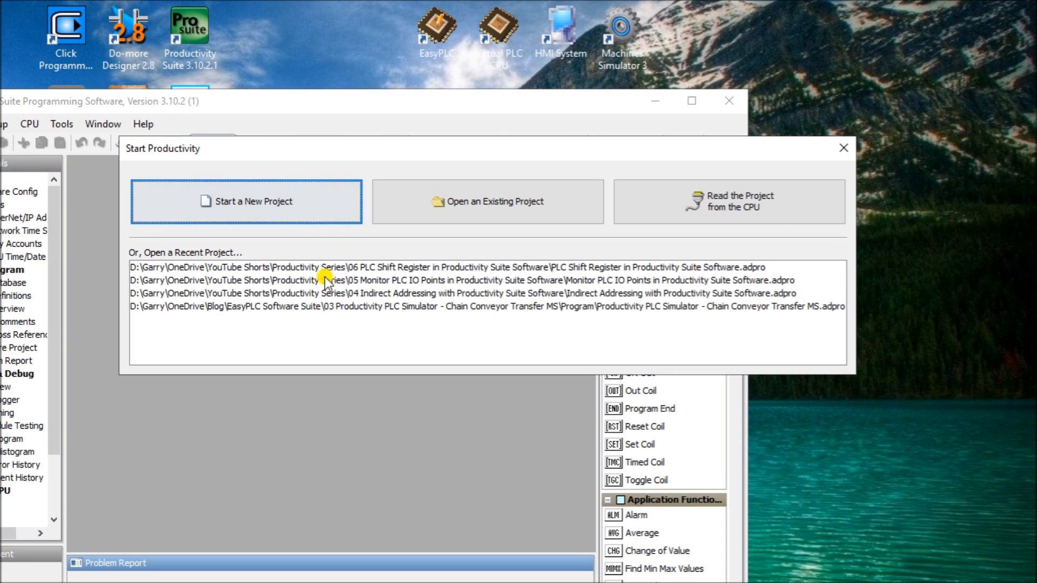
mouse_move(843, 148)
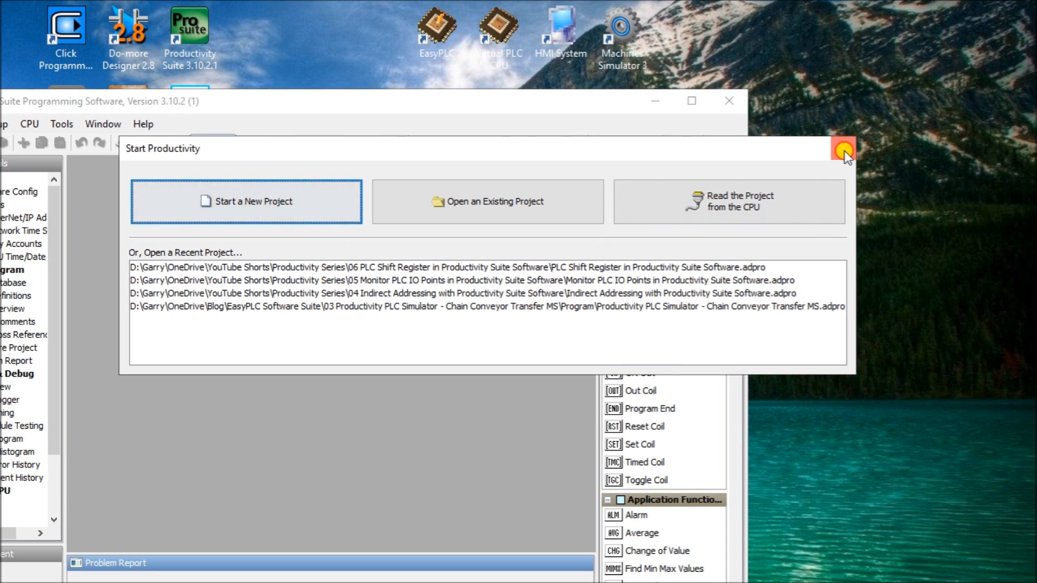
left_click(843, 147)
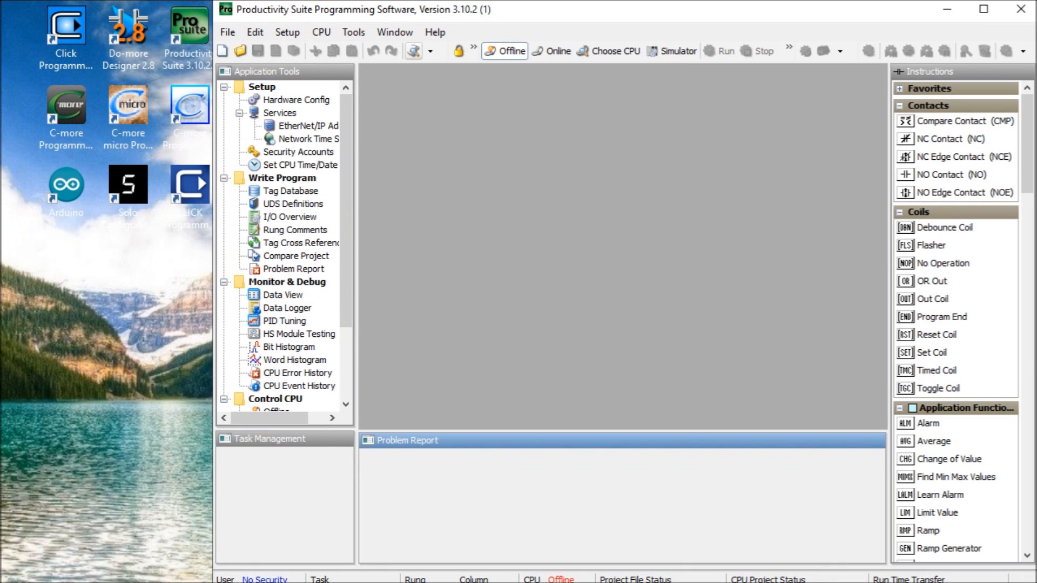
Maximize the Productivity Suite window and select Network Time Services in the tools tree
left_click(983, 8)
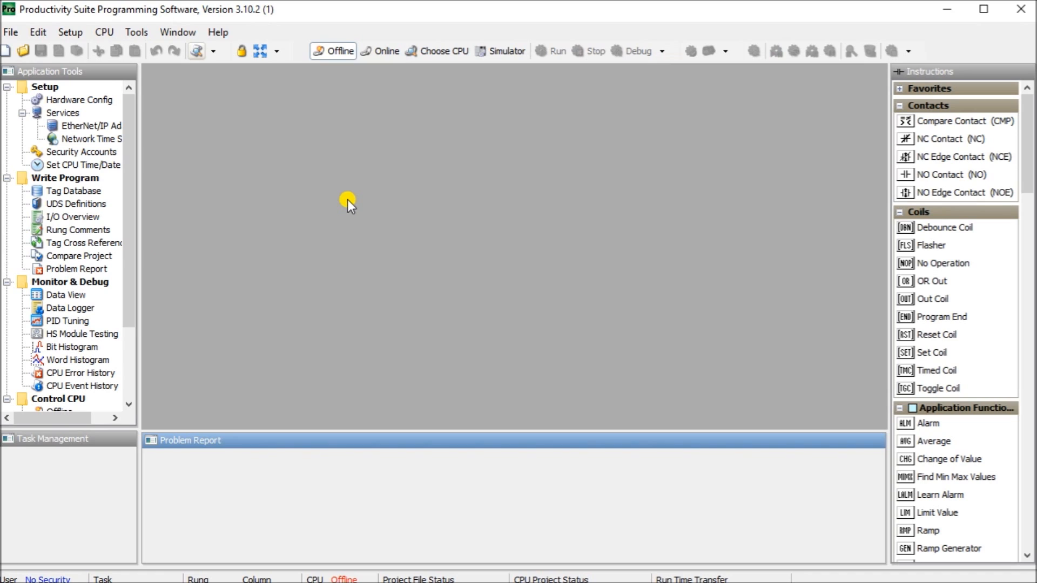
mouse_move(341, 158)
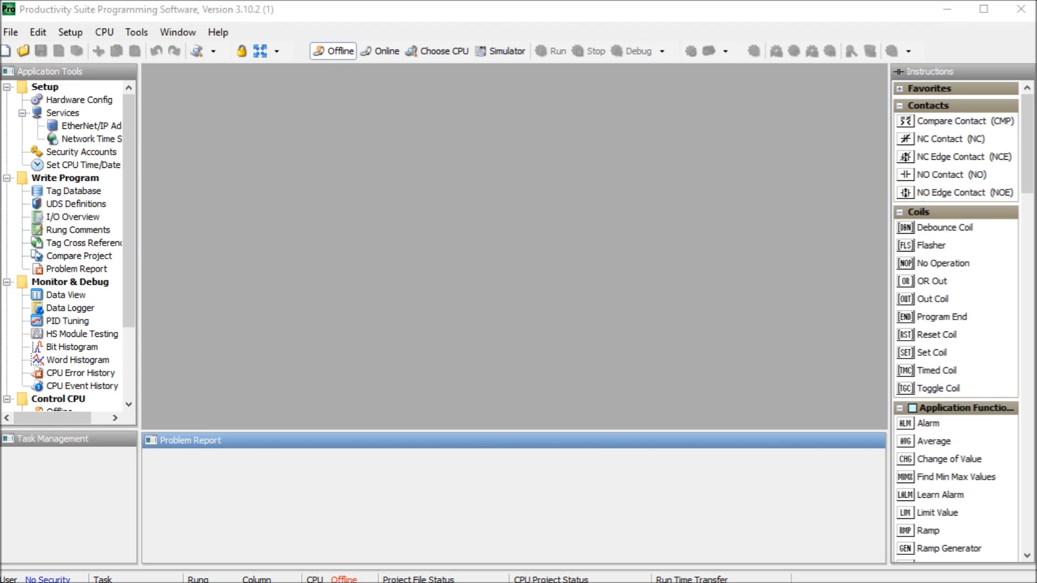
mouse_move(491, 92)
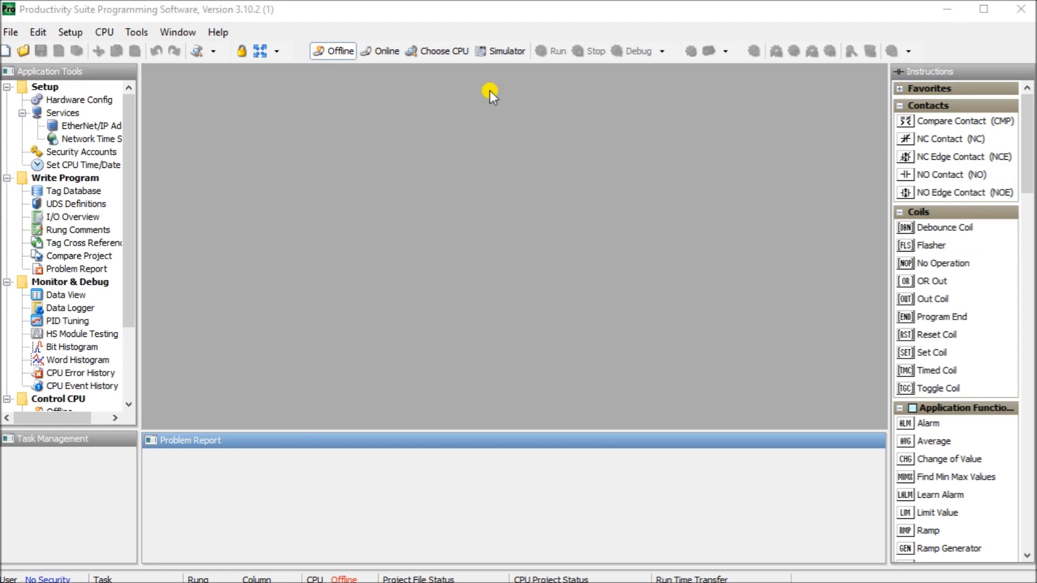
mouse_move(327, 298)
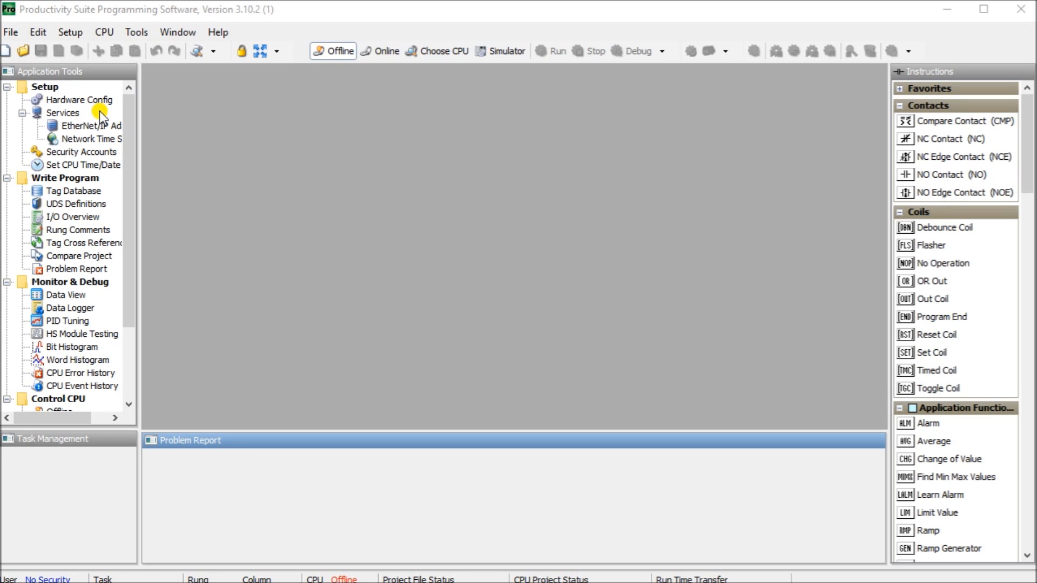
mouse_move(79, 143)
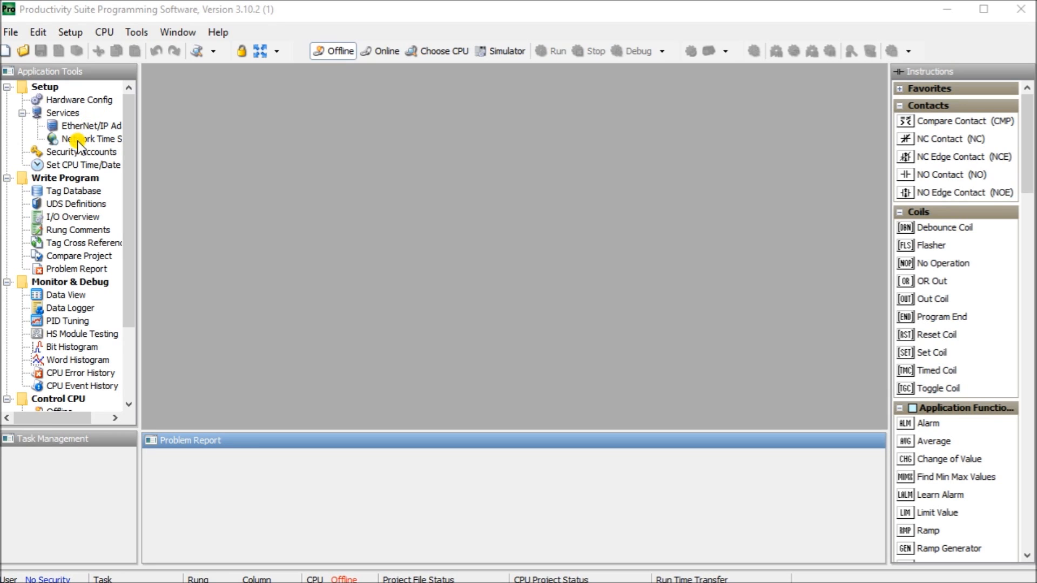
left_click(91, 139)
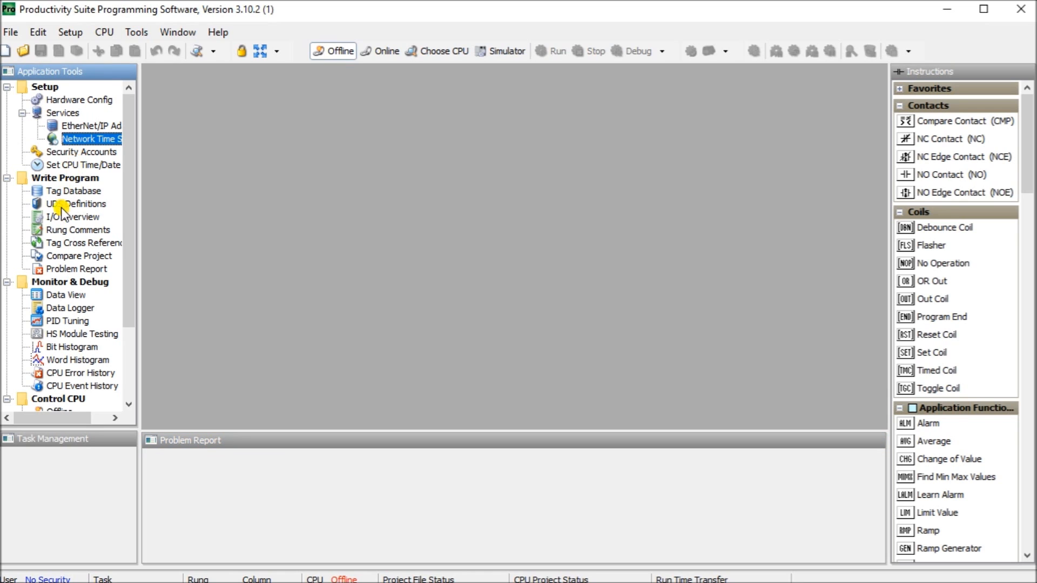
mouse_move(972, 70)
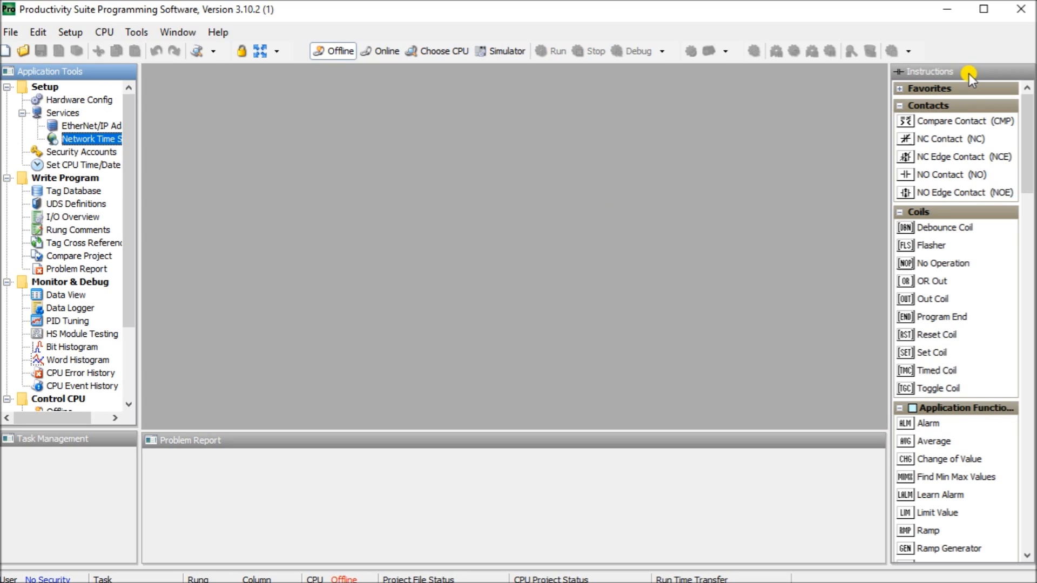
mouse_move(218, 532)
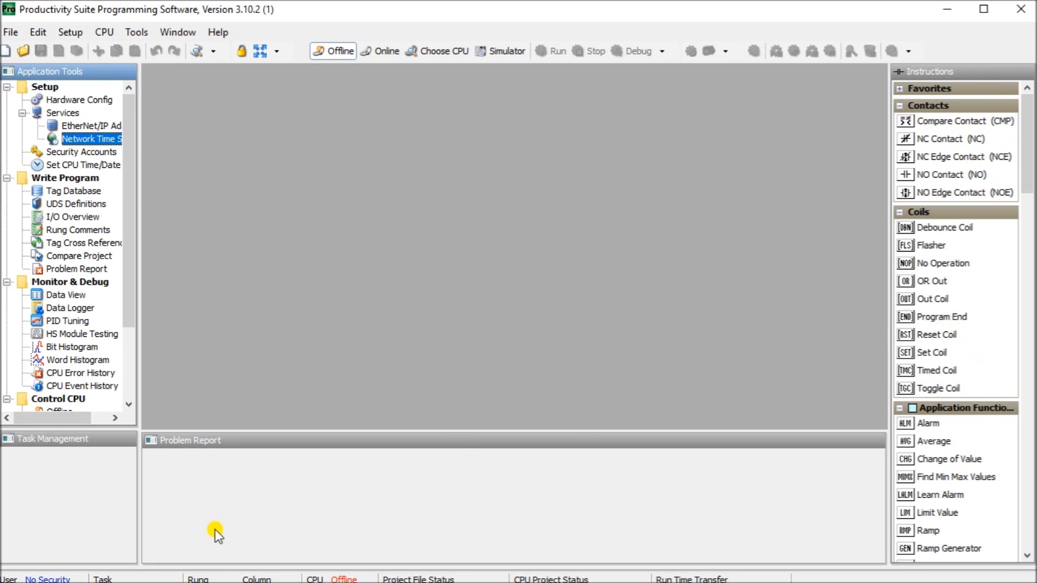
mouse_move(461, 285)
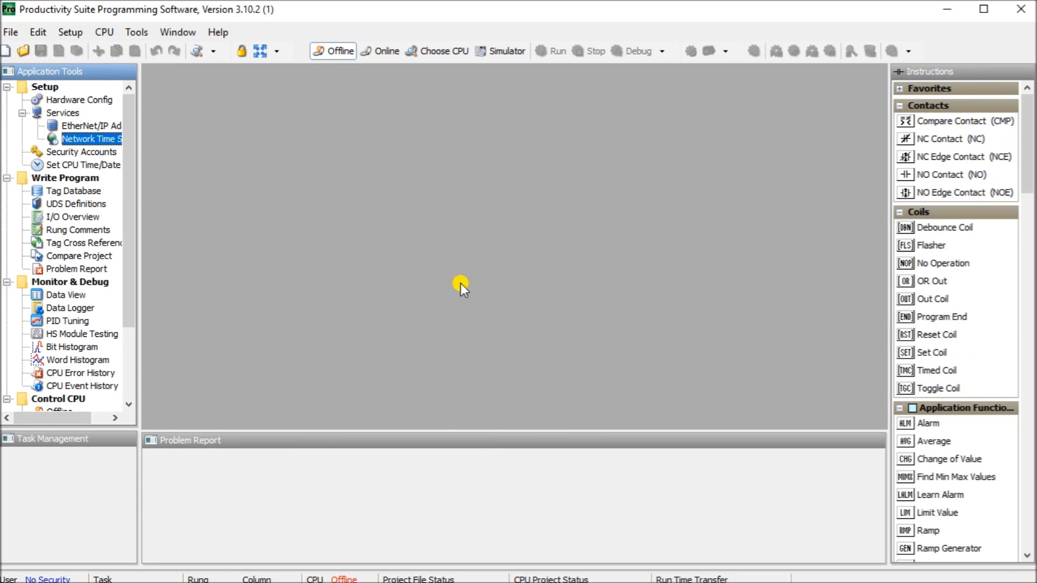
mouse_move(228, 52)
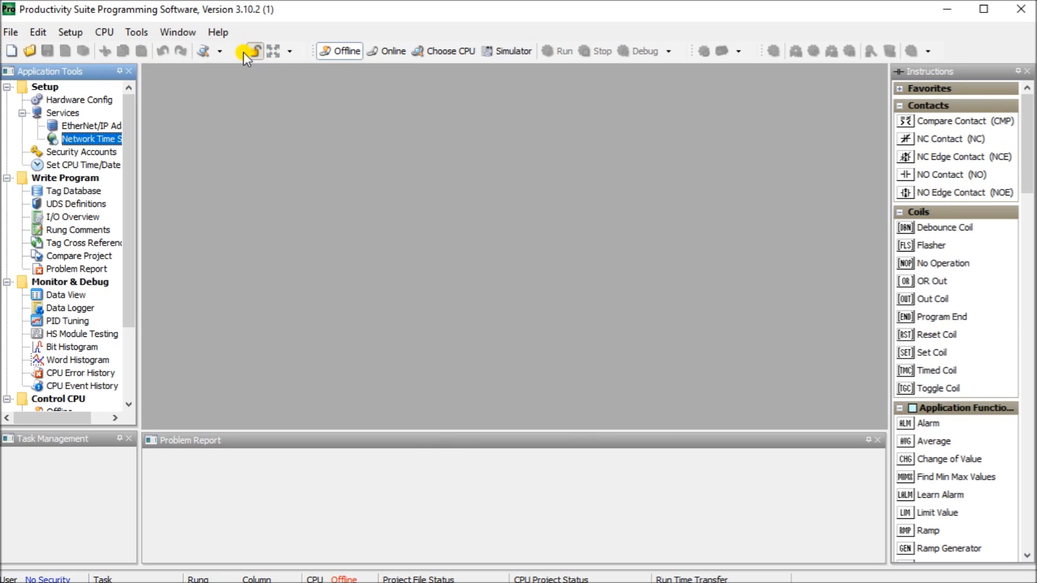
mouse_move(65, 209)
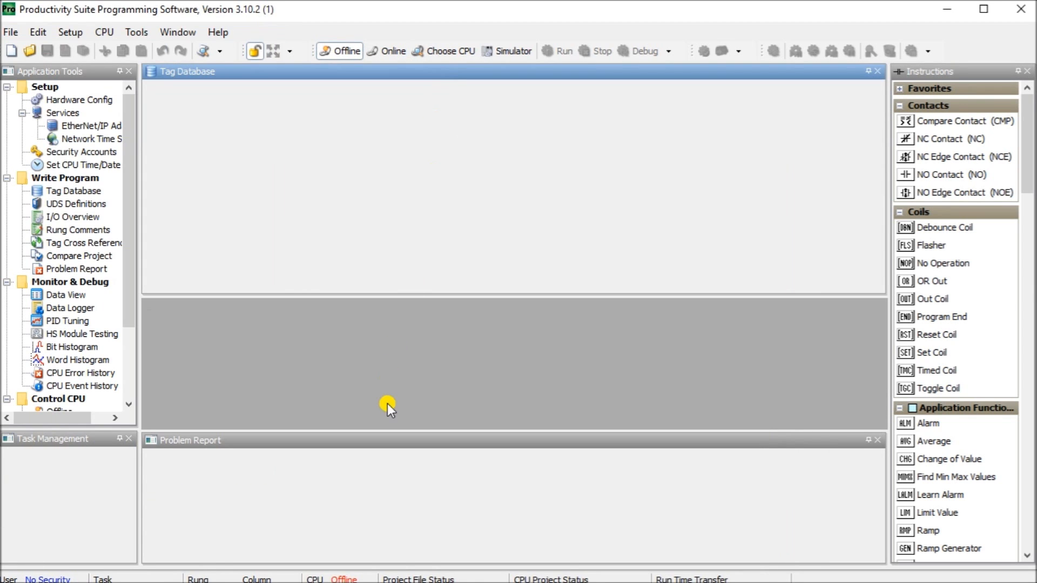
mouse_move(255, 50)
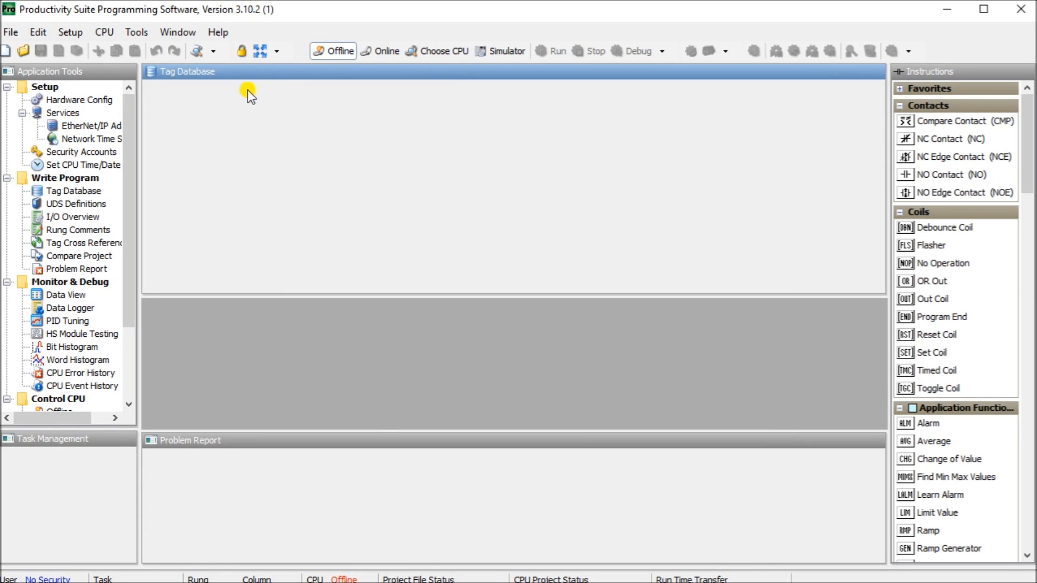
mouse_move(259, 51)
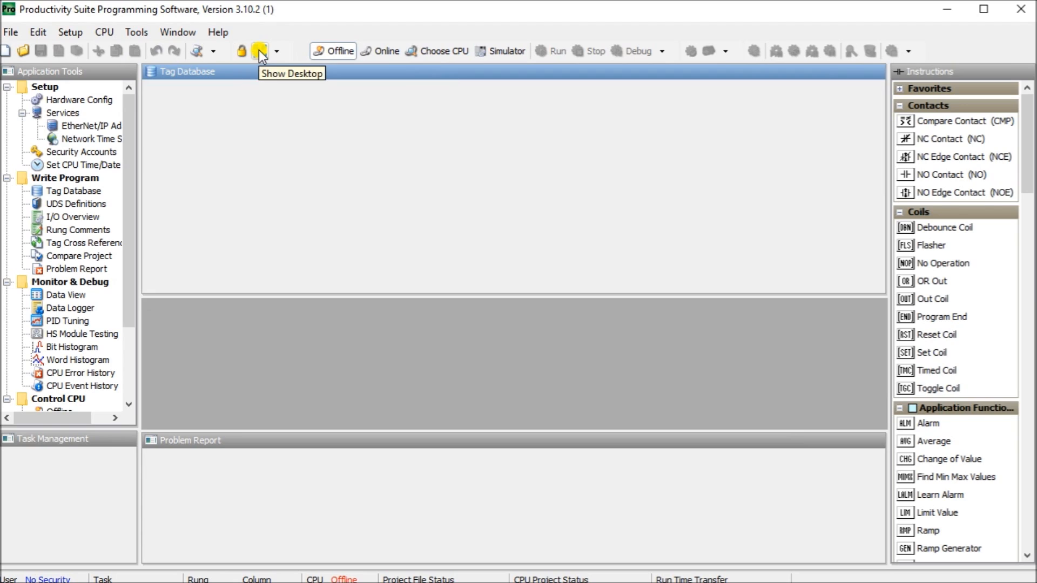
Auto-hide all docked panels, then test sliding Instructions and Problem Report out and back
left_click(260, 50)
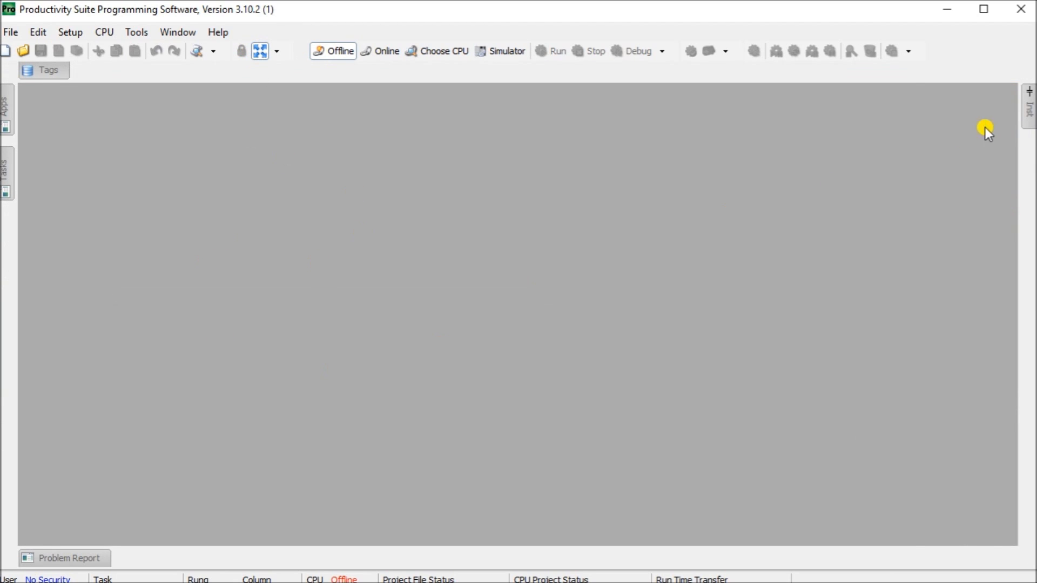
left_click(1028, 112)
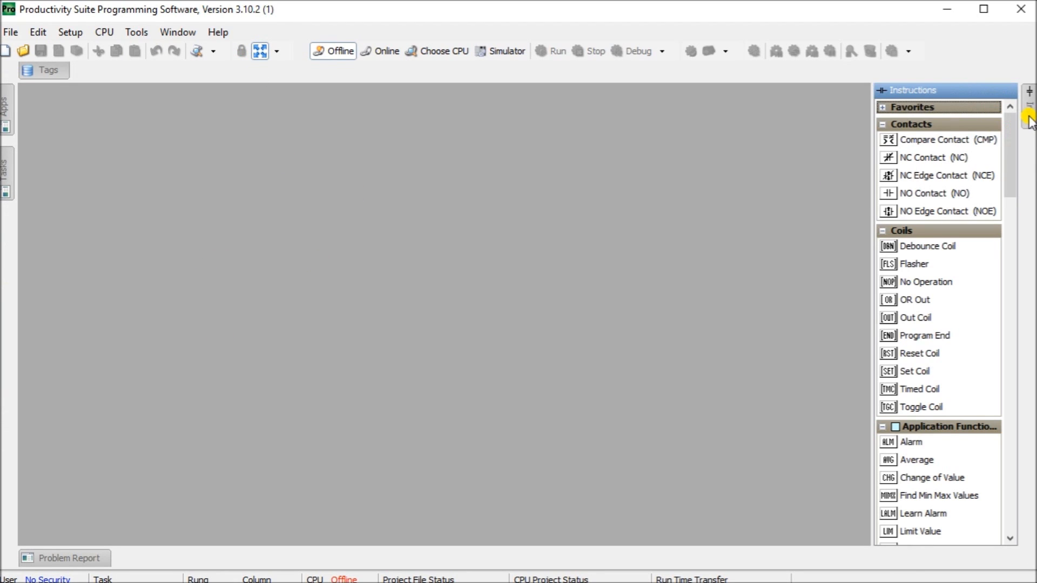
left_click(7, 110)
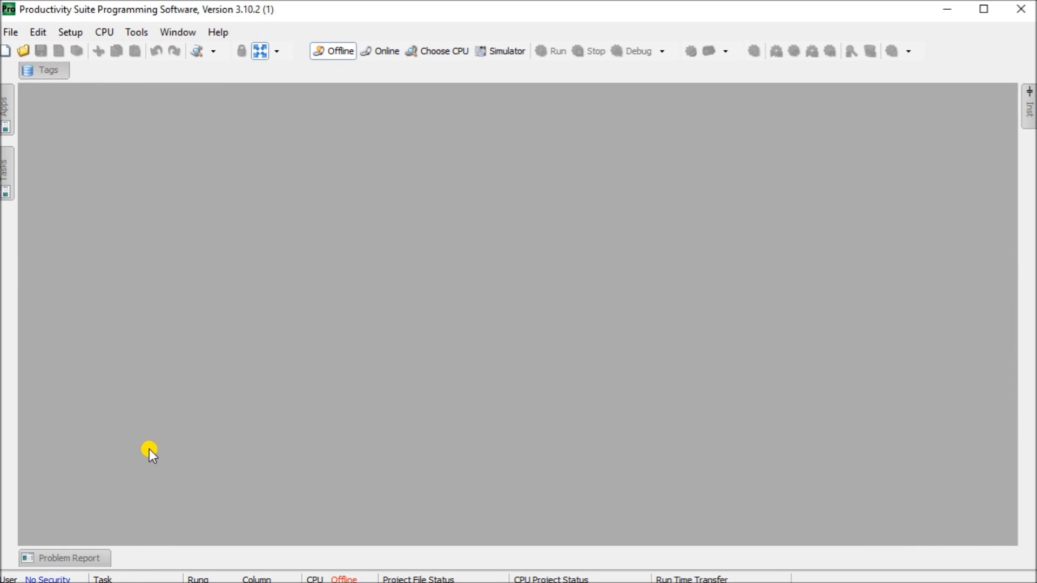
left_click(63, 557)
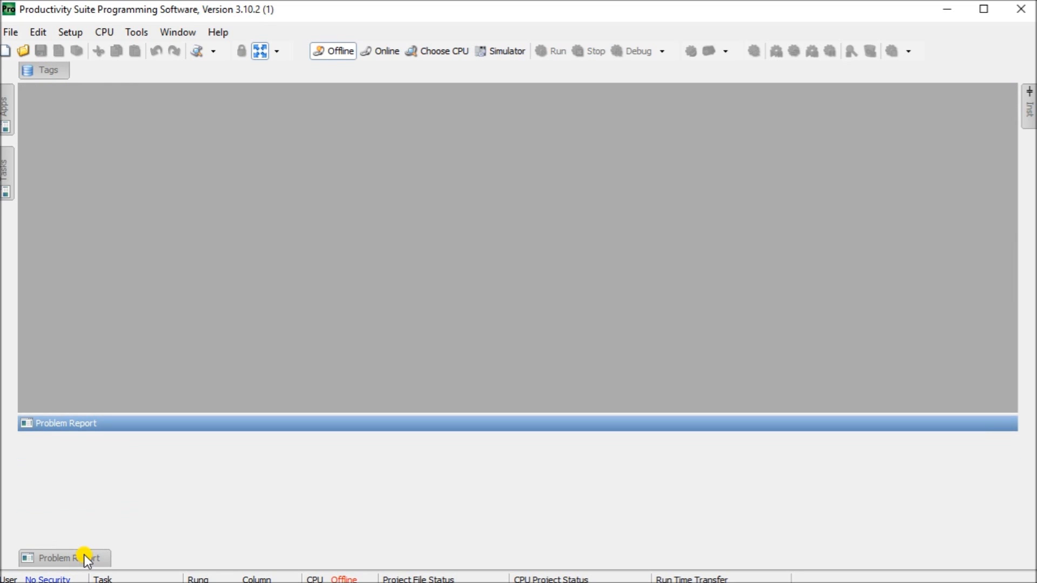
left_click(64, 557)
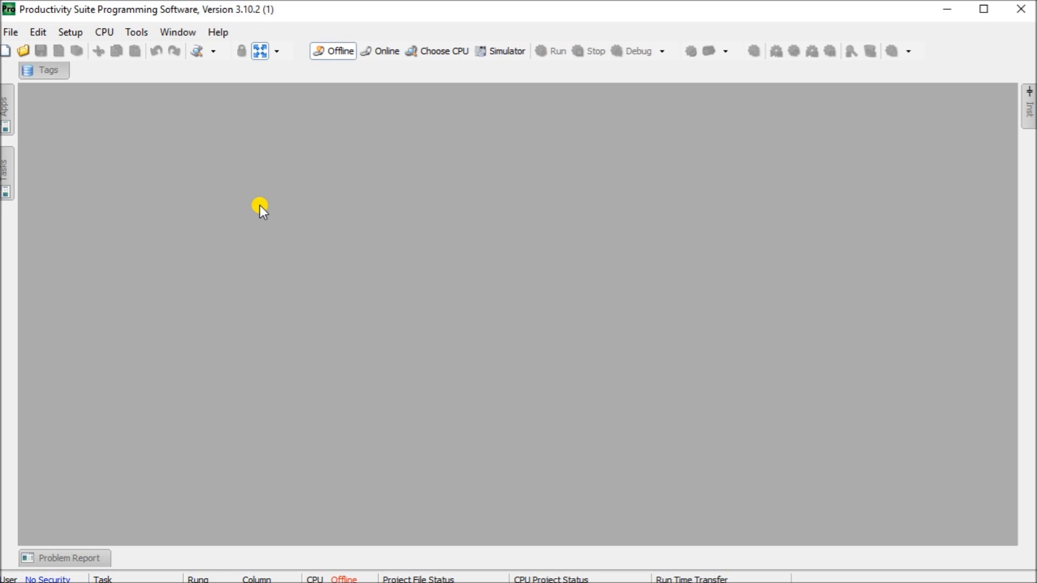
mouse_move(439, 87)
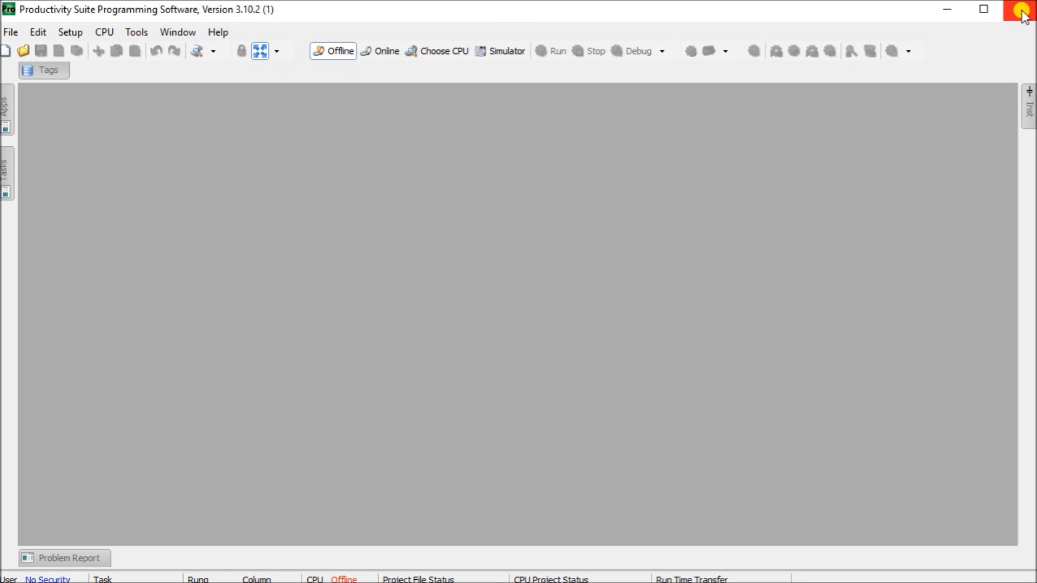
mouse_move(1024, 12)
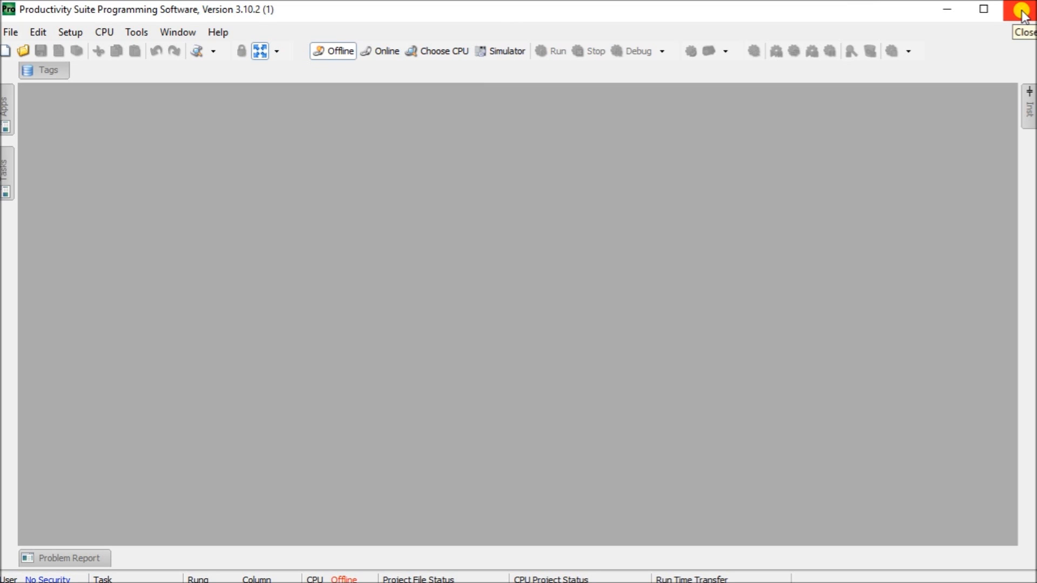
mouse_move(363, 356)
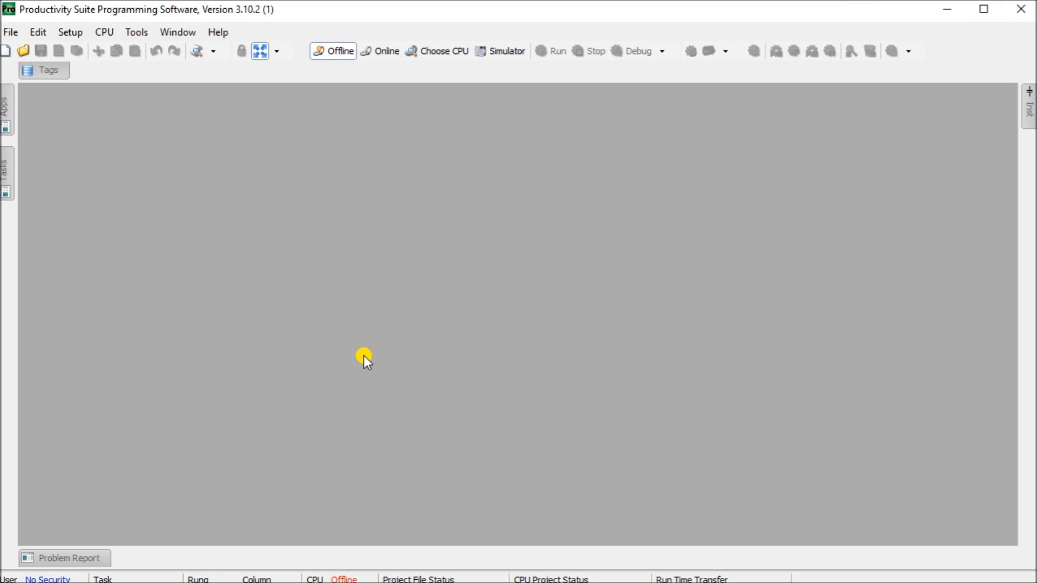